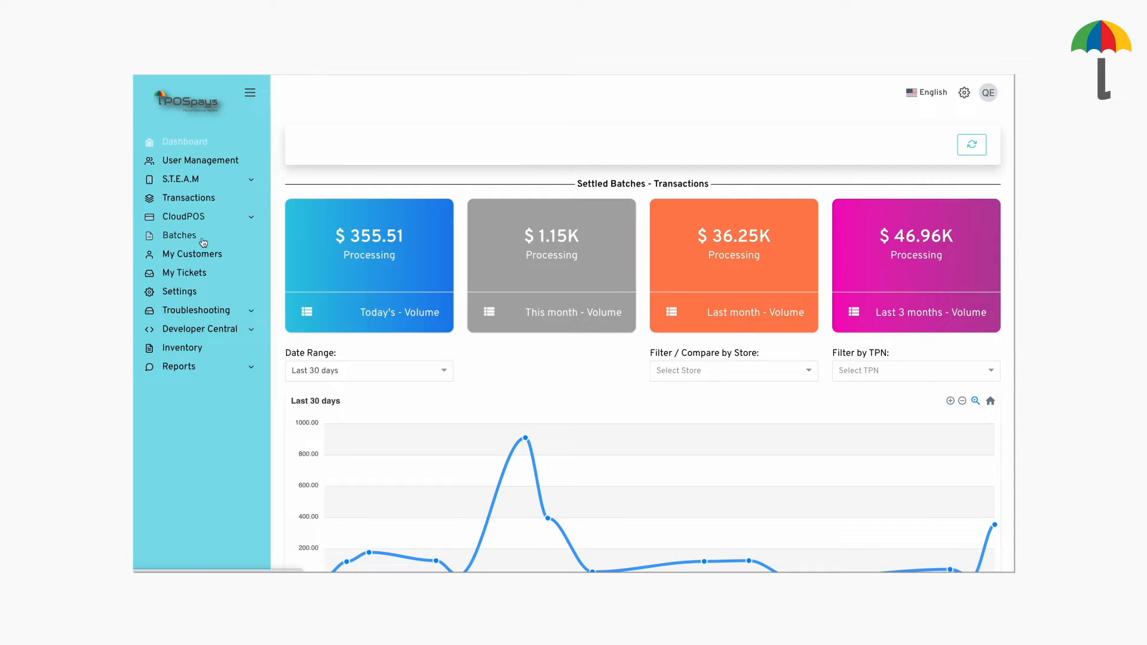
Find customer 'henry' in My Customers and start Add Recurring Payment from More actions
{"action": "left_click", "coordinate": [192, 254]}
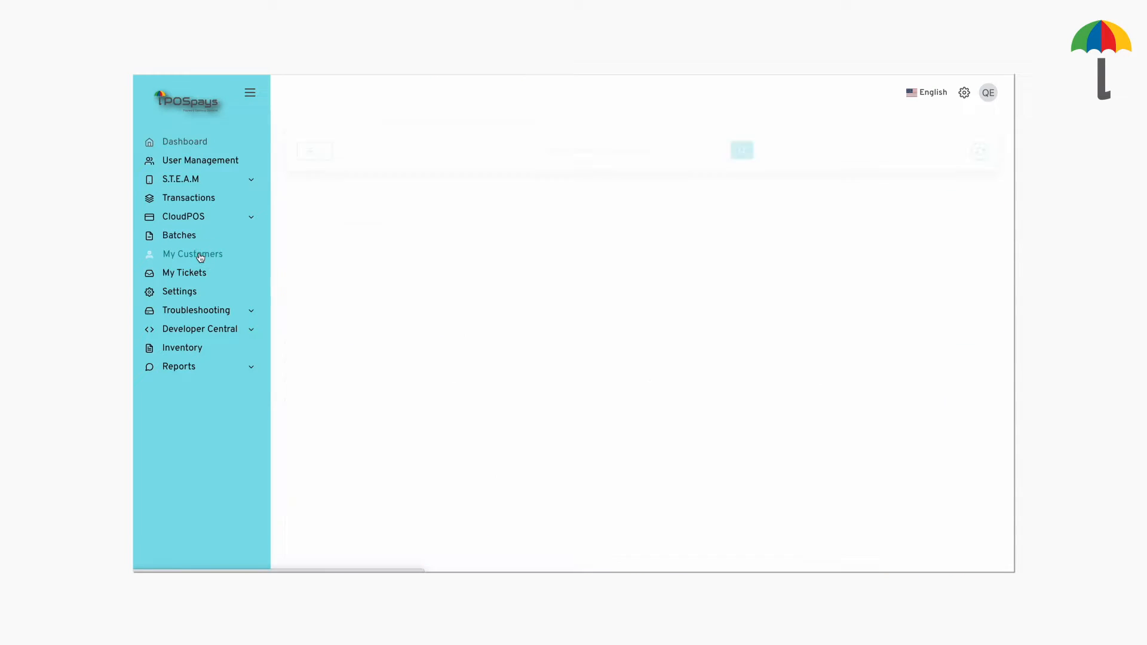
{"action": "left_click", "coordinate": [193, 254]}
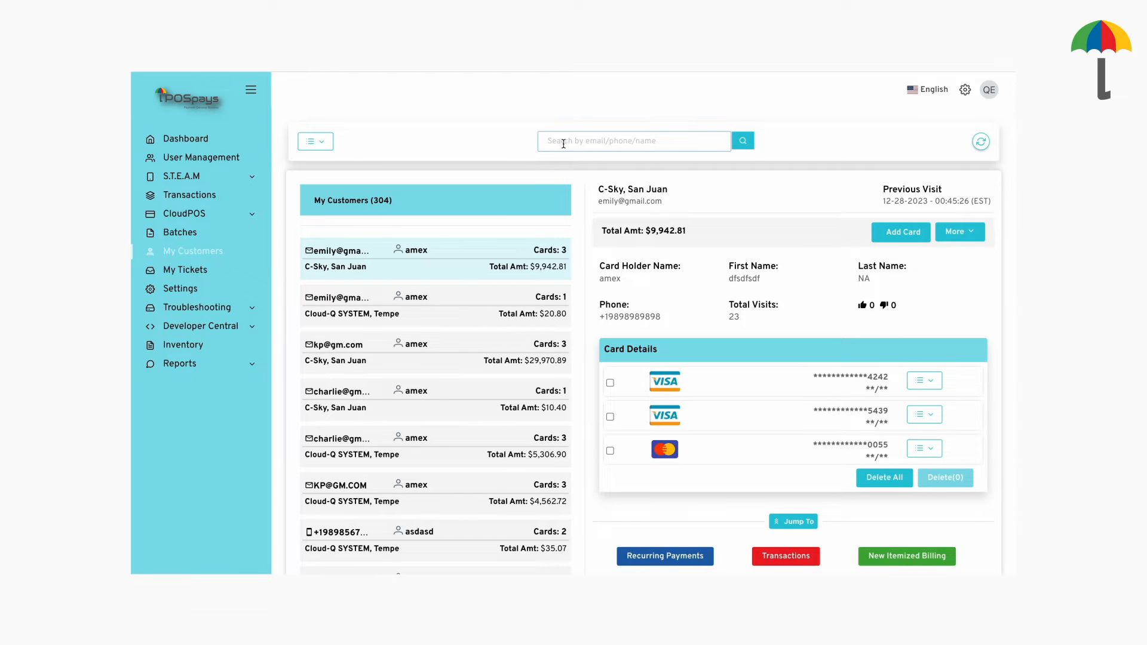
{"action": "type", "text": "henry"}
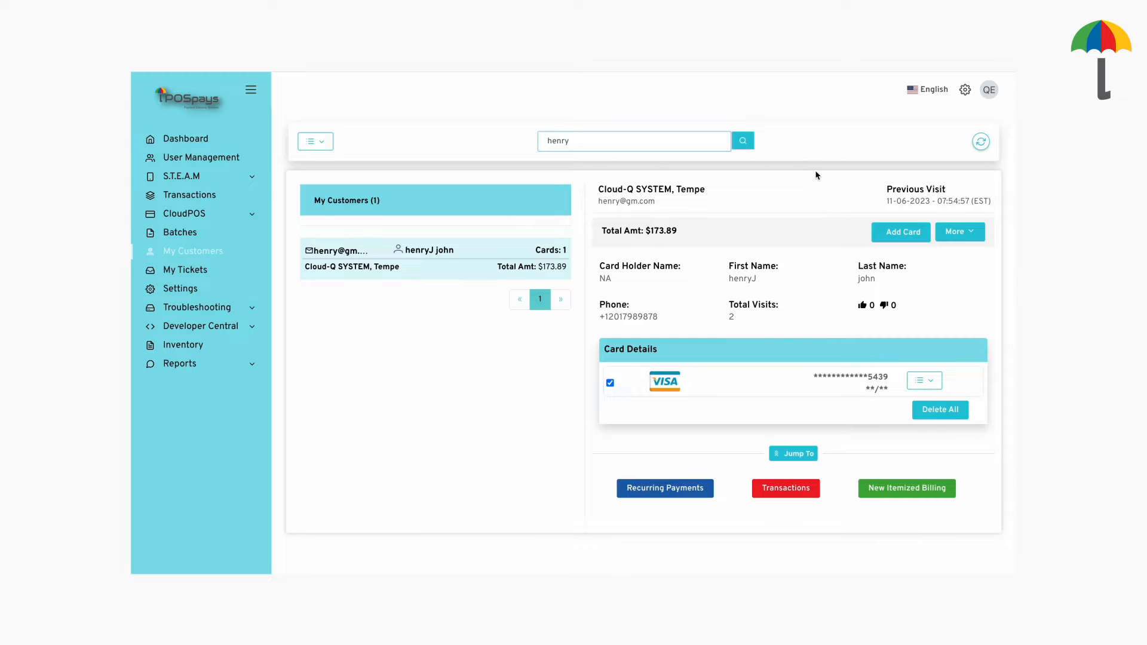
{"action": "left_click", "coordinate": [959, 232]}
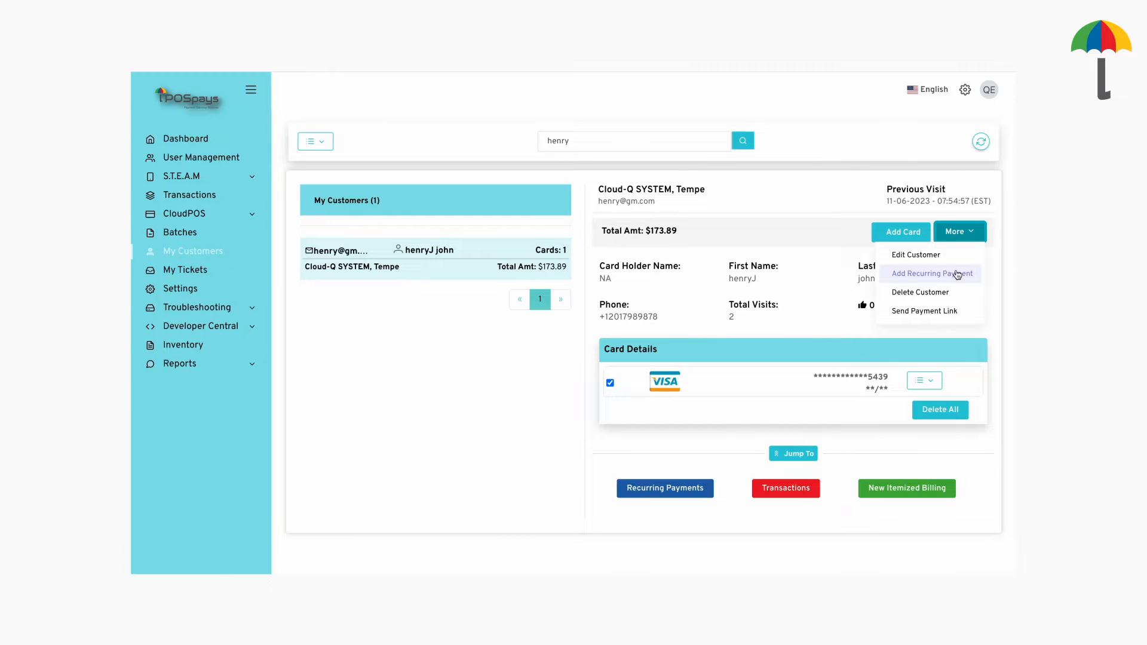
{"action": "left_click", "coordinate": [932, 273]}
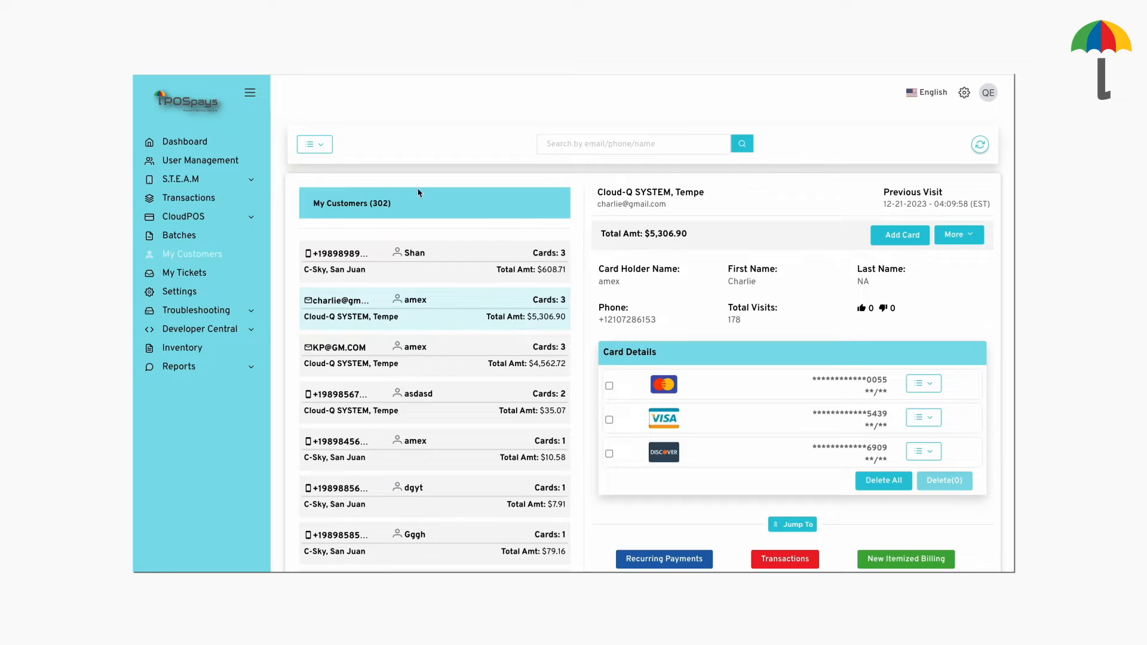
{"action": "left_click", "coordinate": [314, 144]}
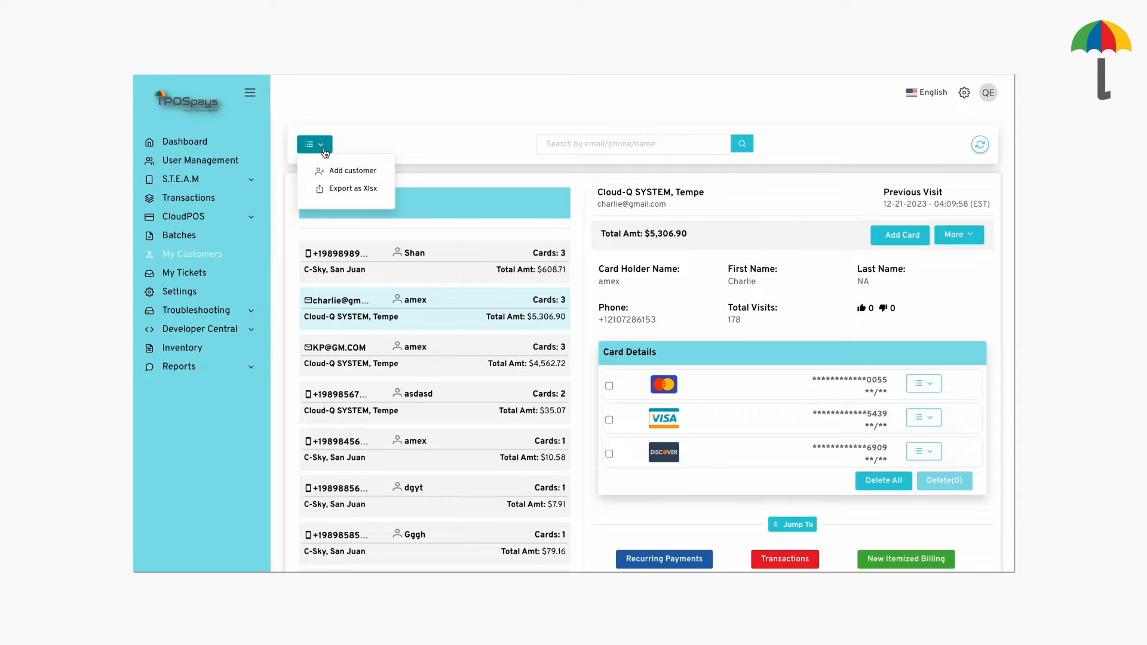
{"action": "mouse_move", "coordinate": [351, 170]}
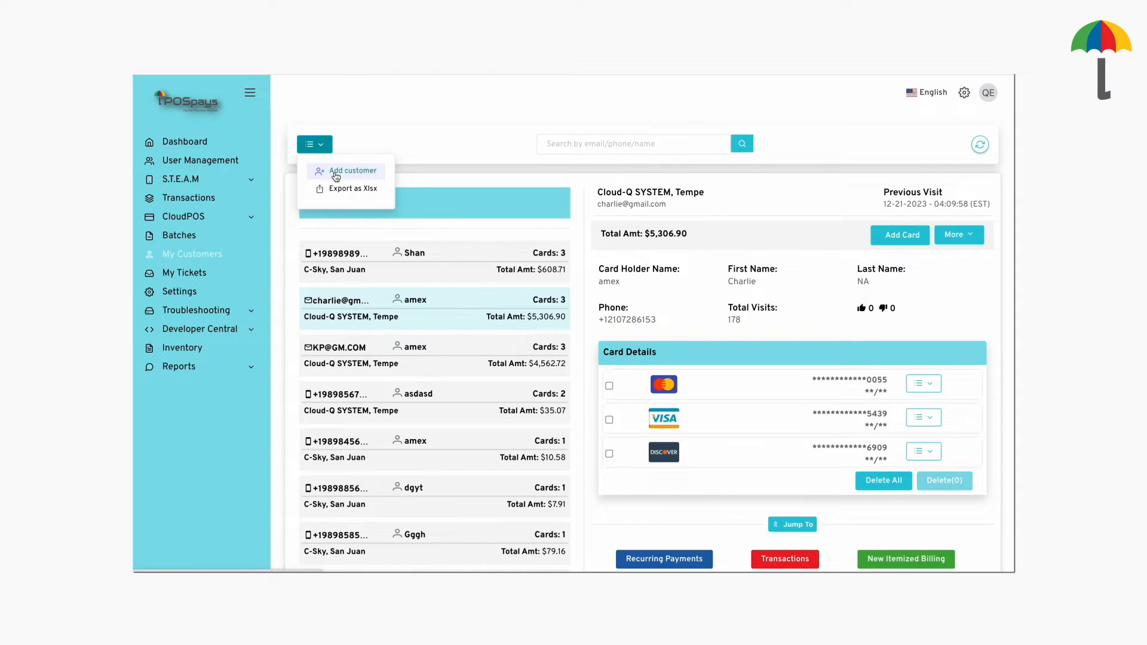
{"action": "left_click", "coordinate": [353, 170]}
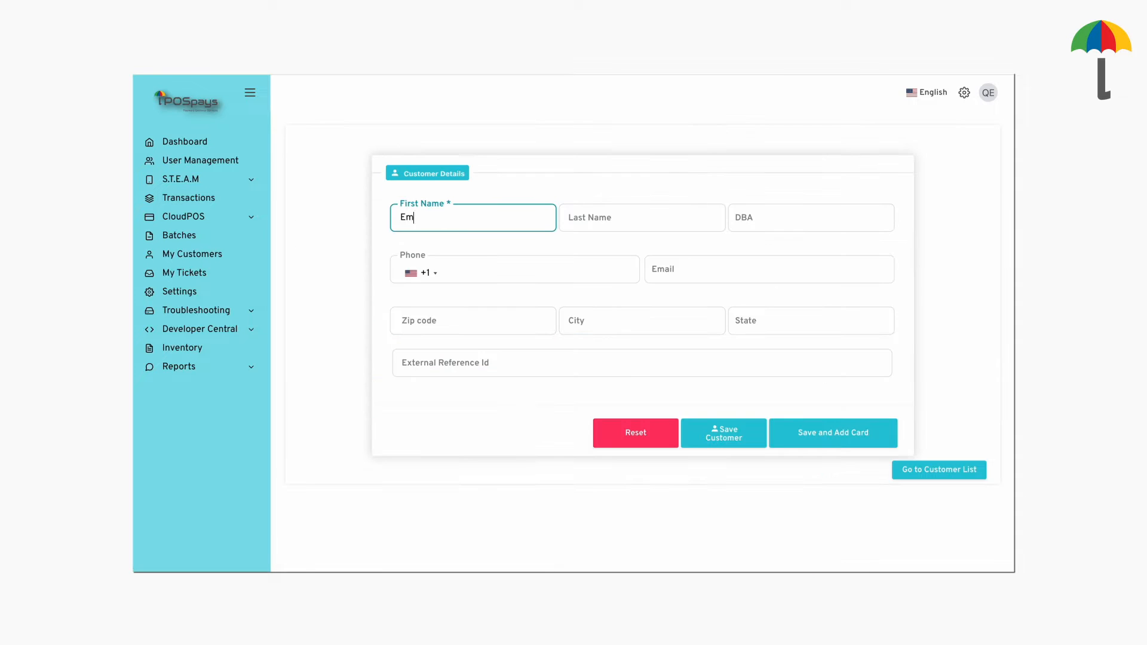
{"action": "type", "text": "9898989898"}
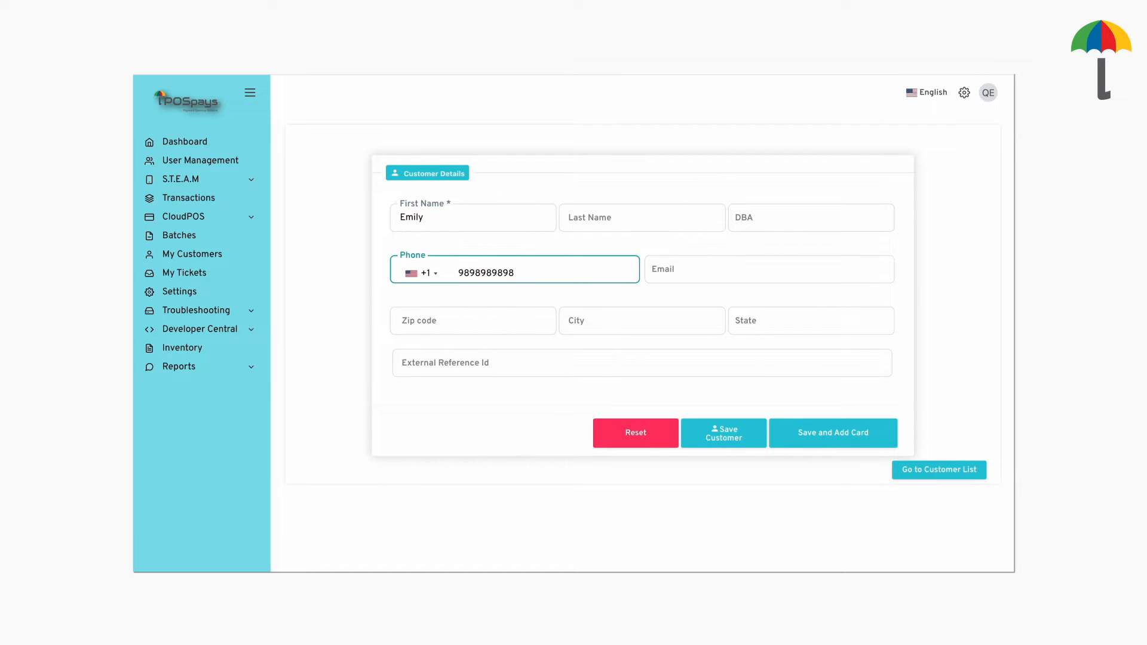
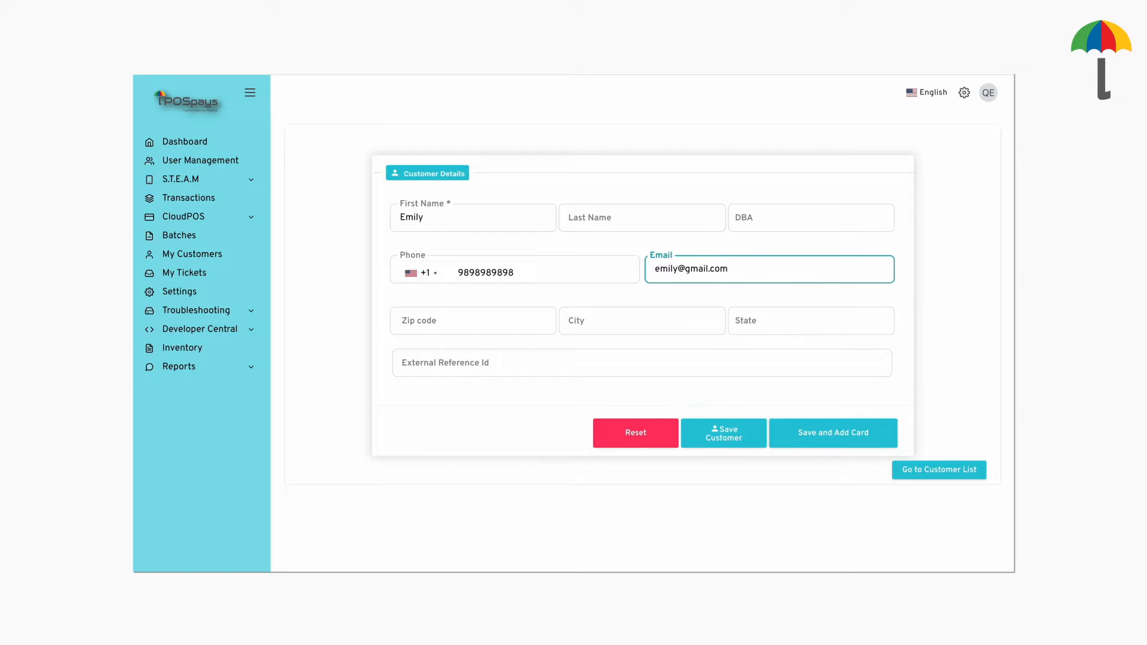
{"action": "left_click", "coordinate": [740, 268]}
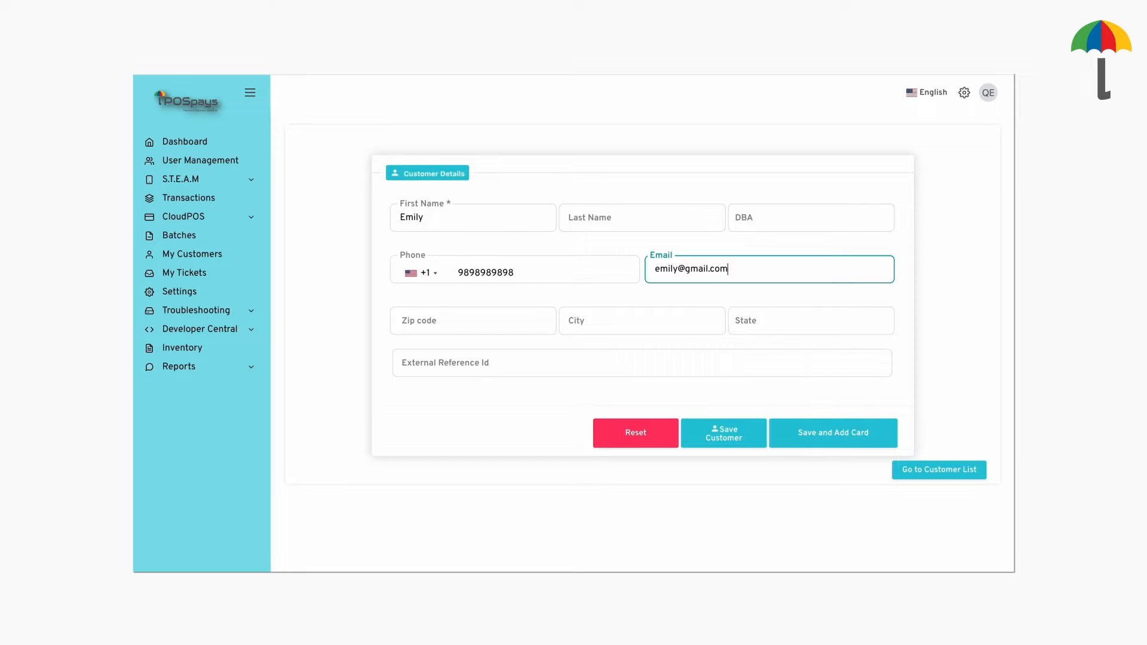
{"action": "left_click", "coordinate": [472, 320]}
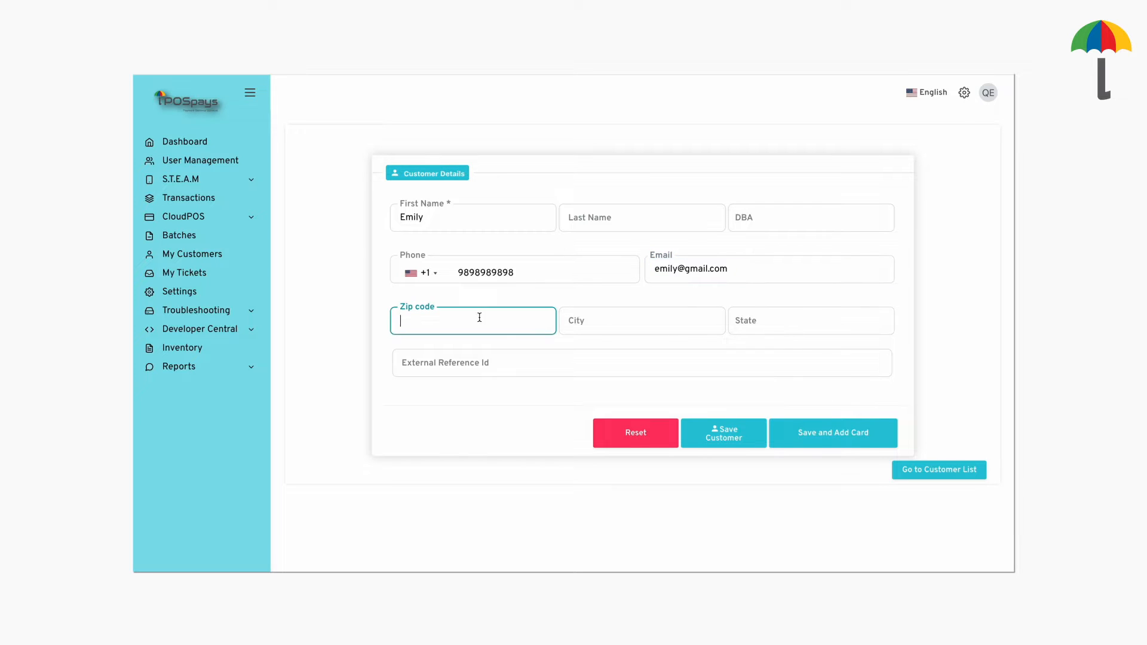
{"action": "type", "text": "60001"}
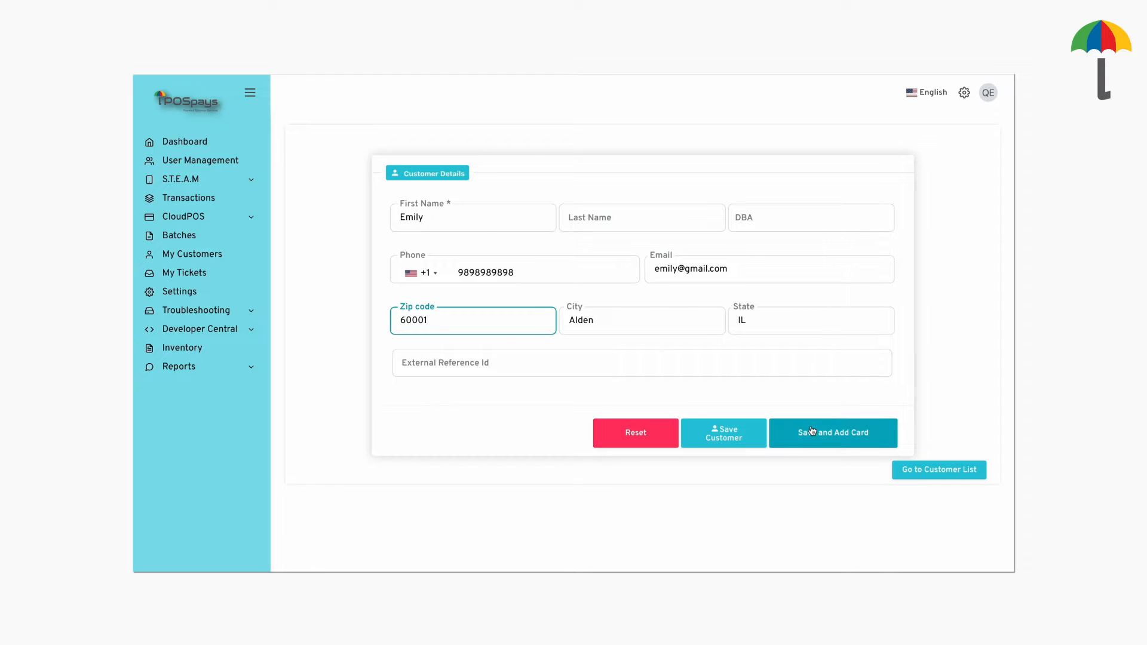
{"action": "left_click", "coordinate": [832, 433]}
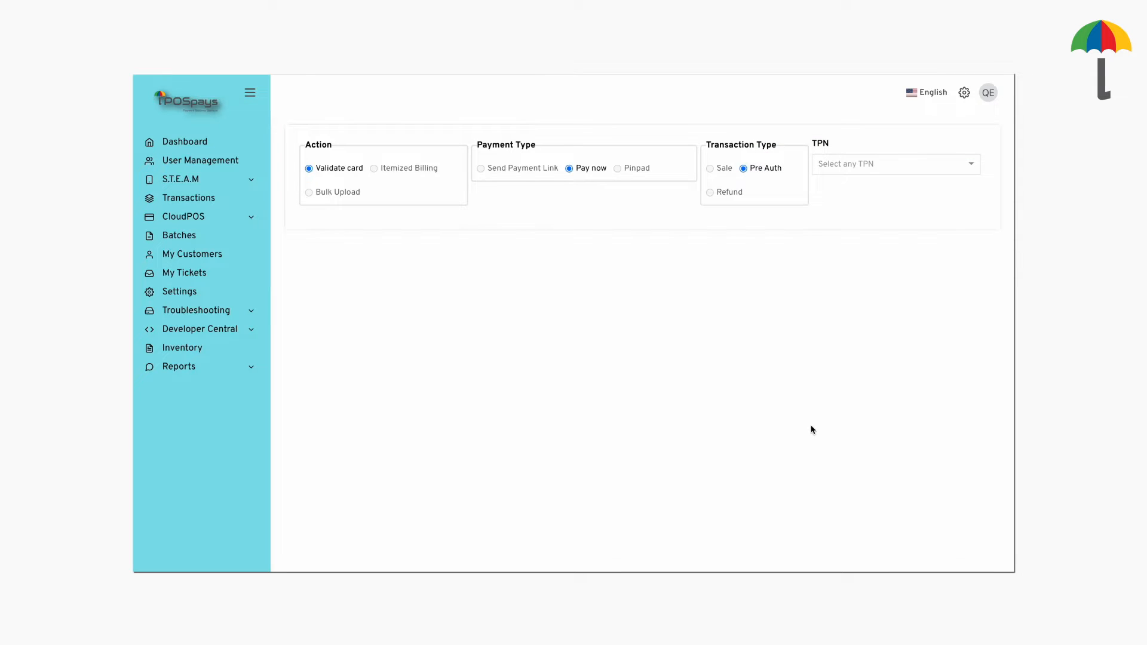
{"action": "left_click", "coordinate": [894, 164]}
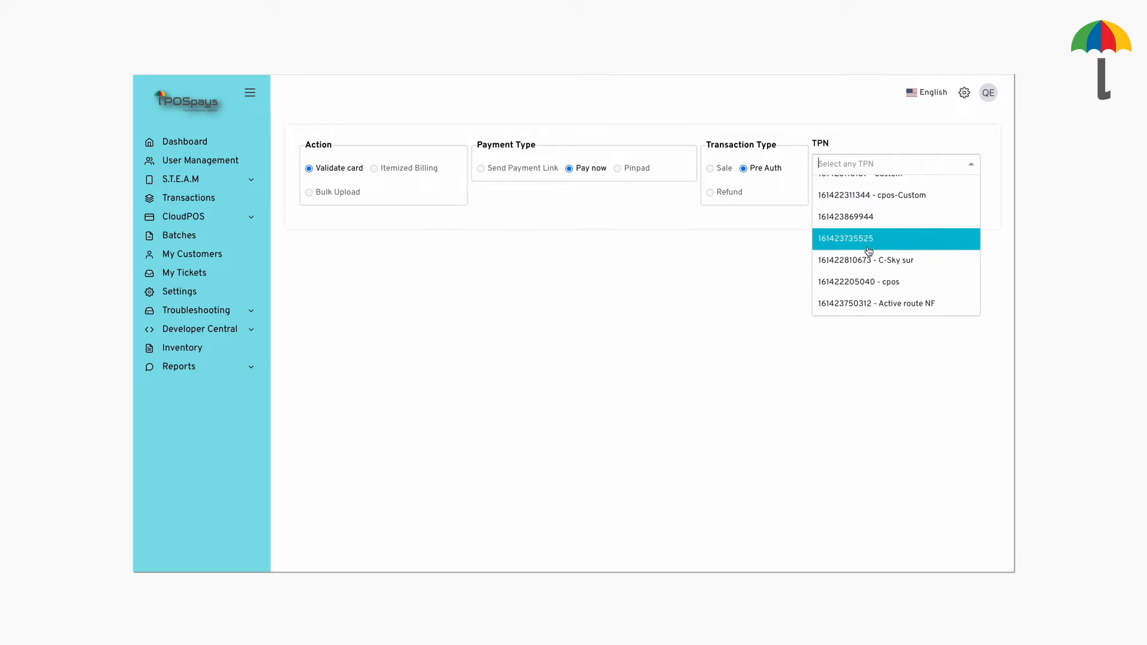
{"action": "left_click", "coordinate": [846, 238]}
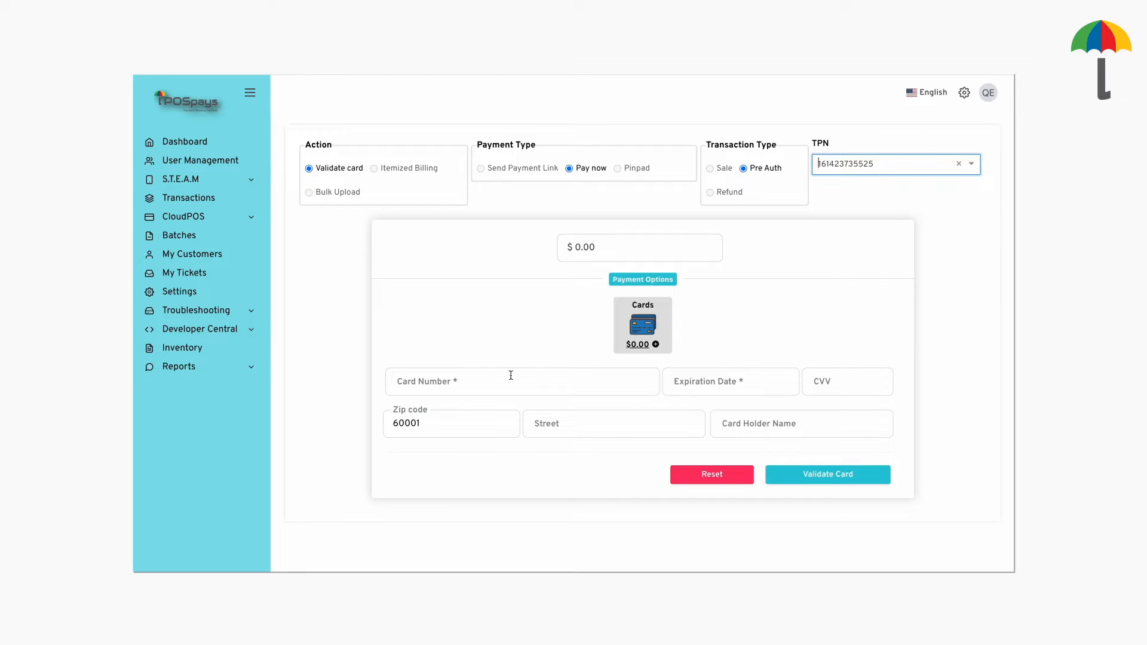
{"action": "type", "text": "4242 4242 424"}
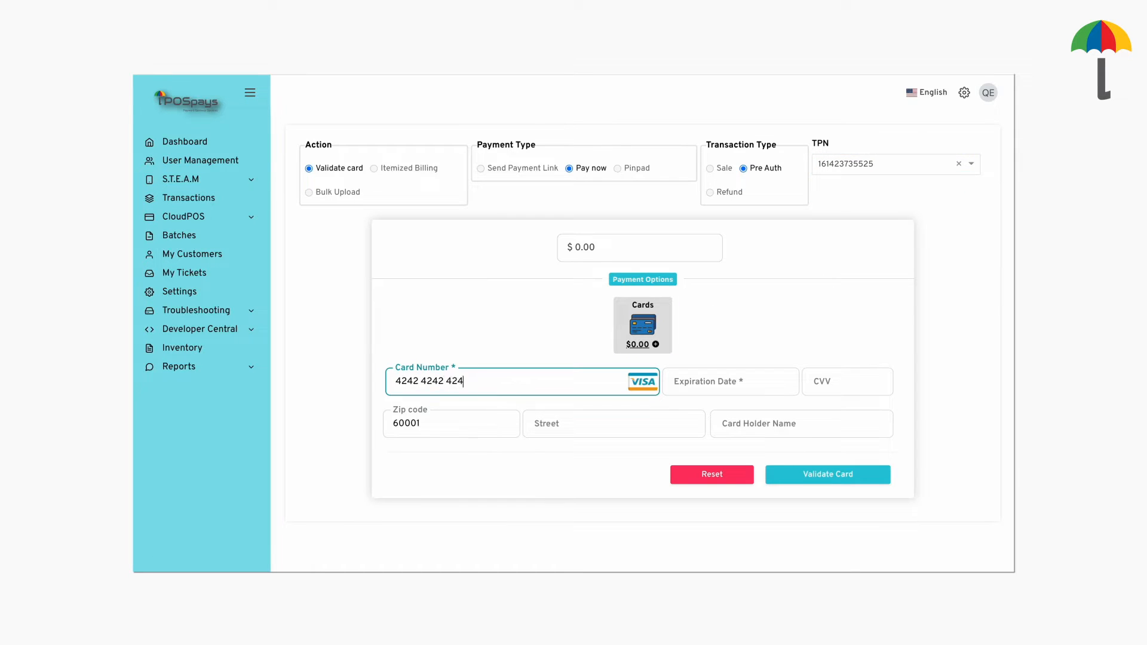
{"action": "type", "text": "02/33"}
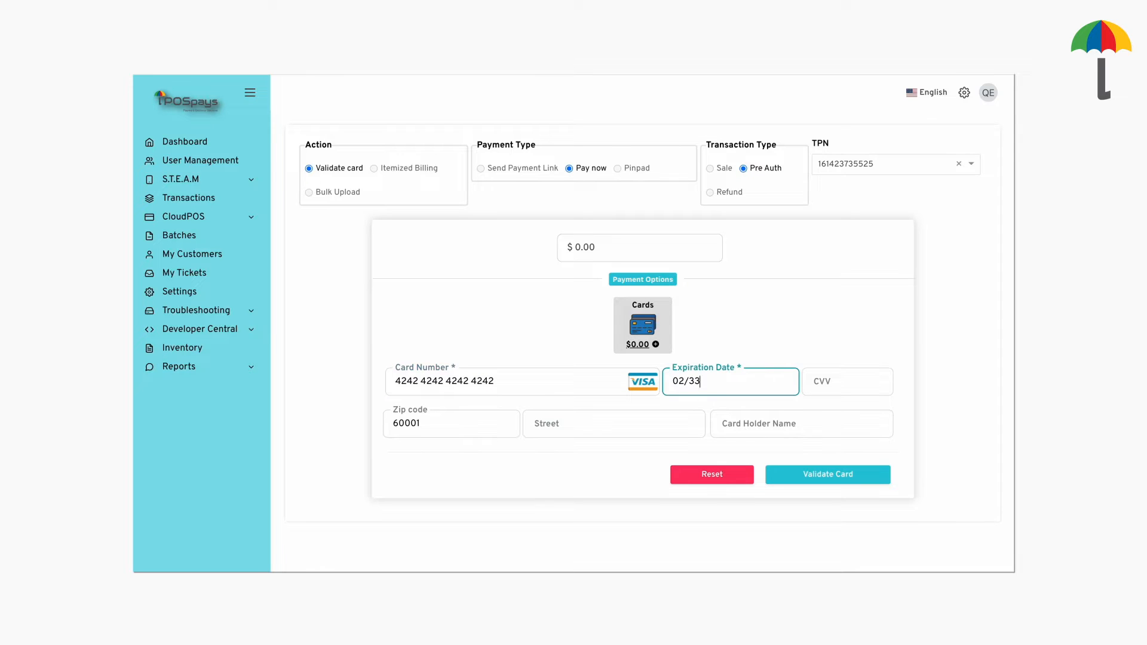
{"action": "type", "text": "Emily"}
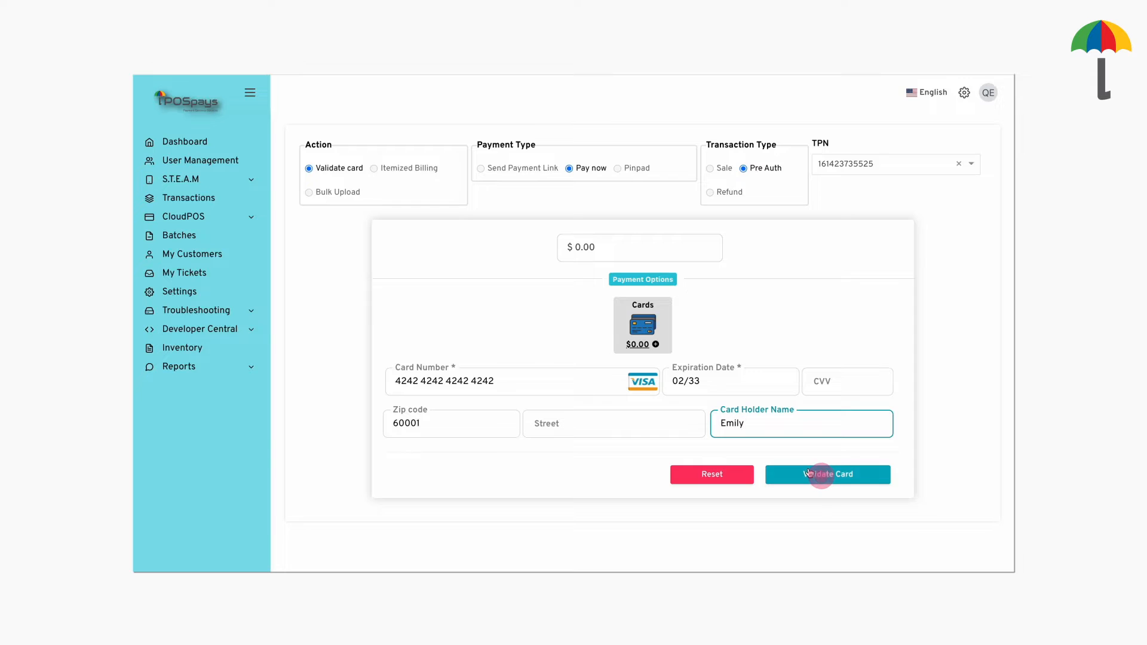
{"action": "left_click", "coordinate": [827, 474]}
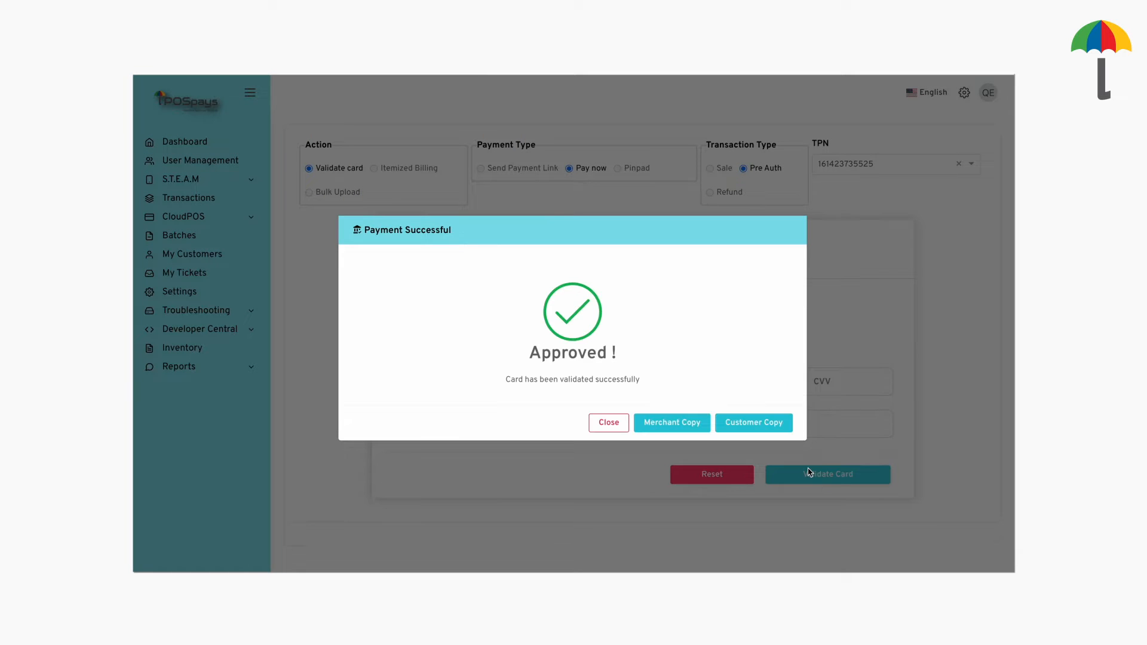
{"action": "left_click", "coordinate": [608, 423]}
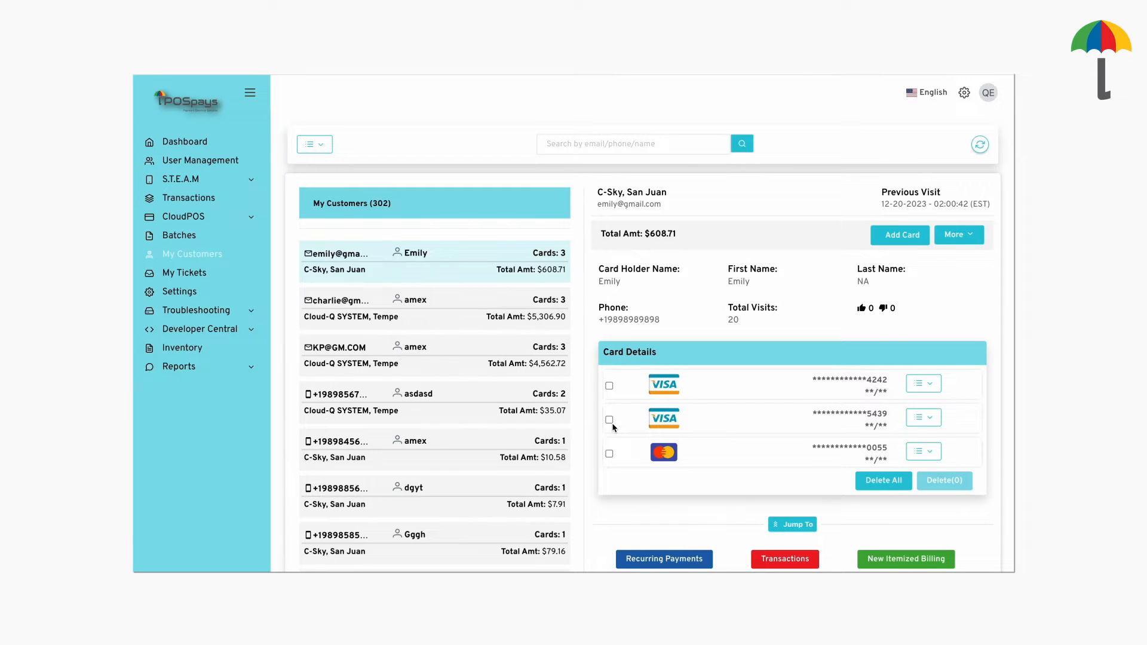
{"action": "mouse_move", "coordinate": [913, 260]}
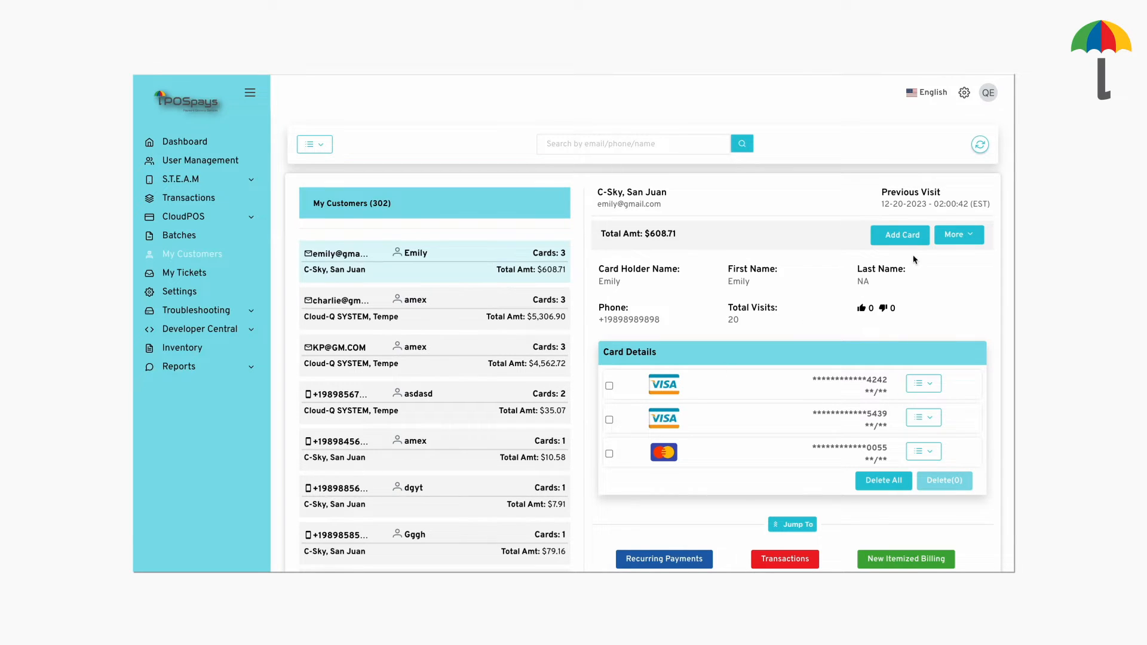
Start Add Recurring Payment for Emily from the More actions menu
{"action": "left_click", "coordinate": [955, 234]}
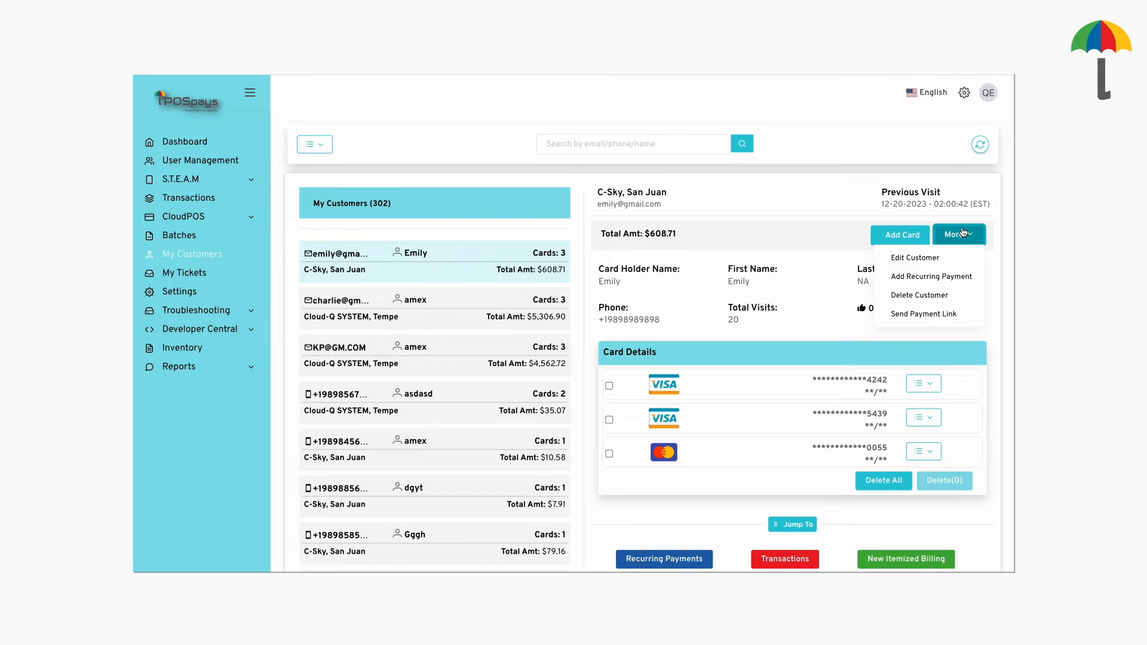
{"action": "mouse_move", "coordinate": [931, 276]}
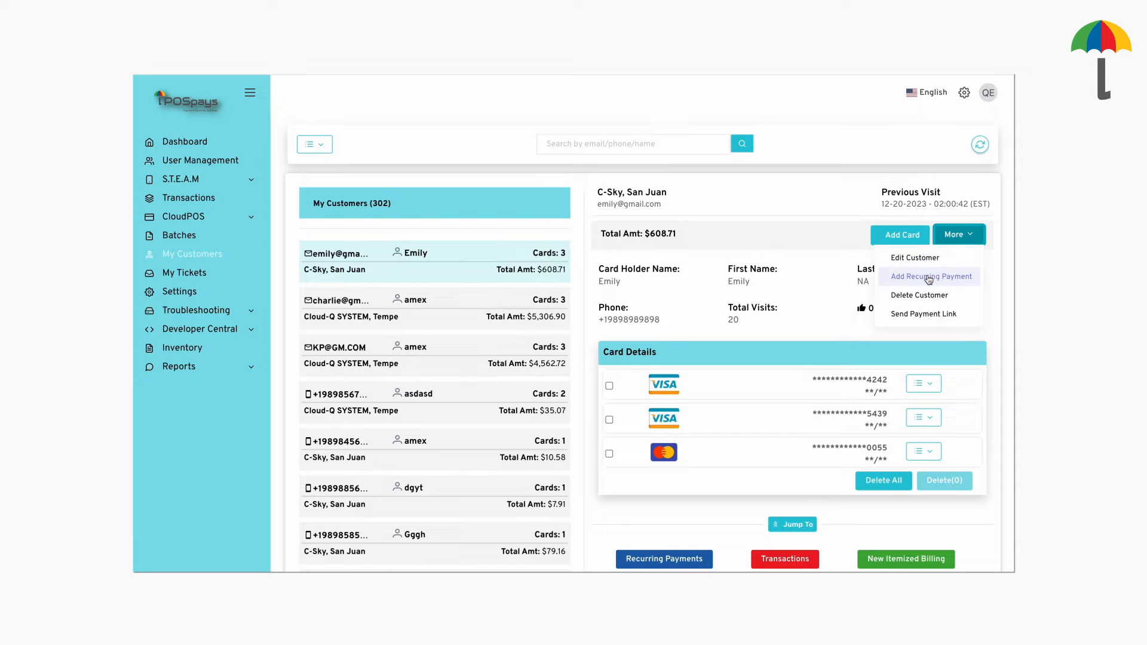
{"action": "left_click", "coordinate": [932, 277]}
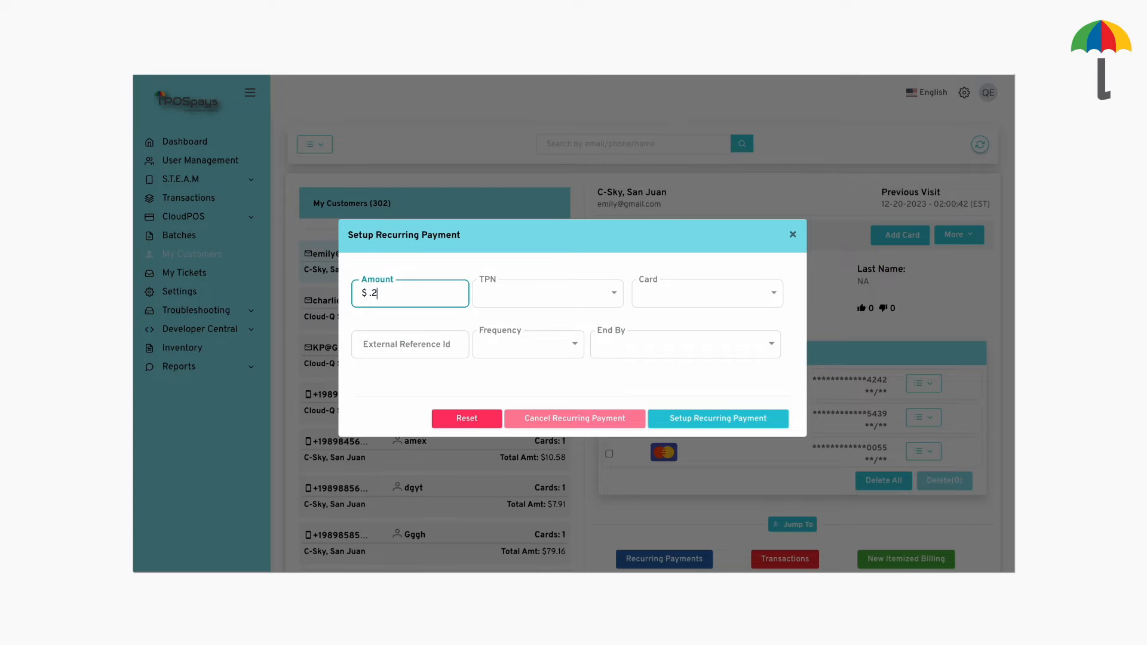
{"action": "left_click", "coordinate": [545, 294]}
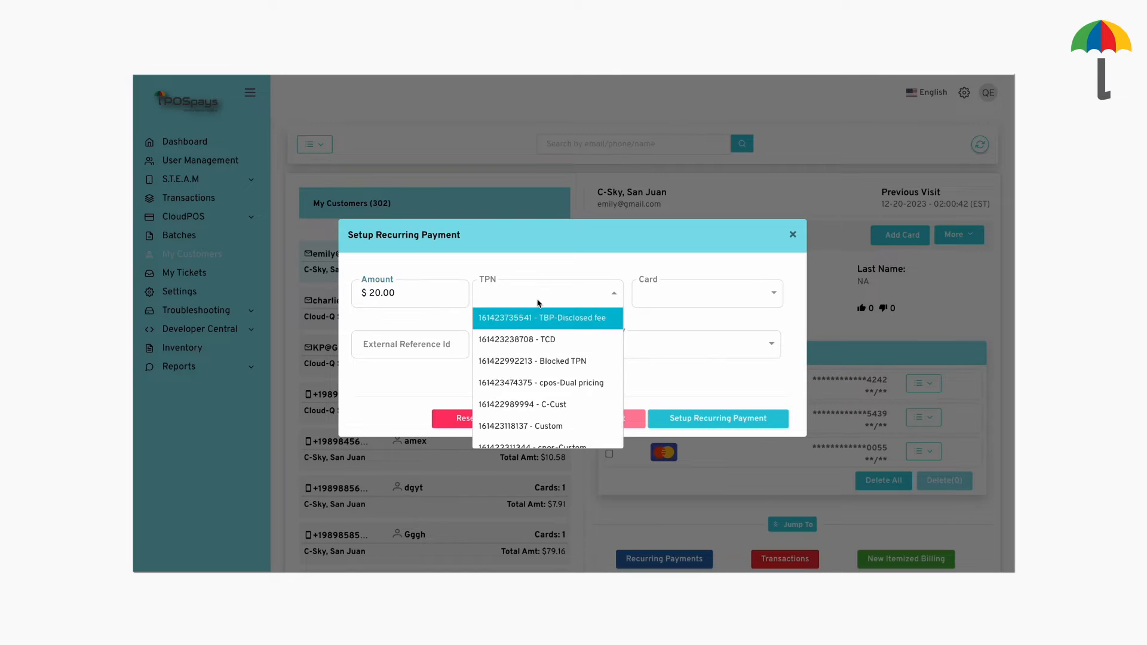
{"action": "scroll", "scroll_direction": "down", "scroll_amount": 3}
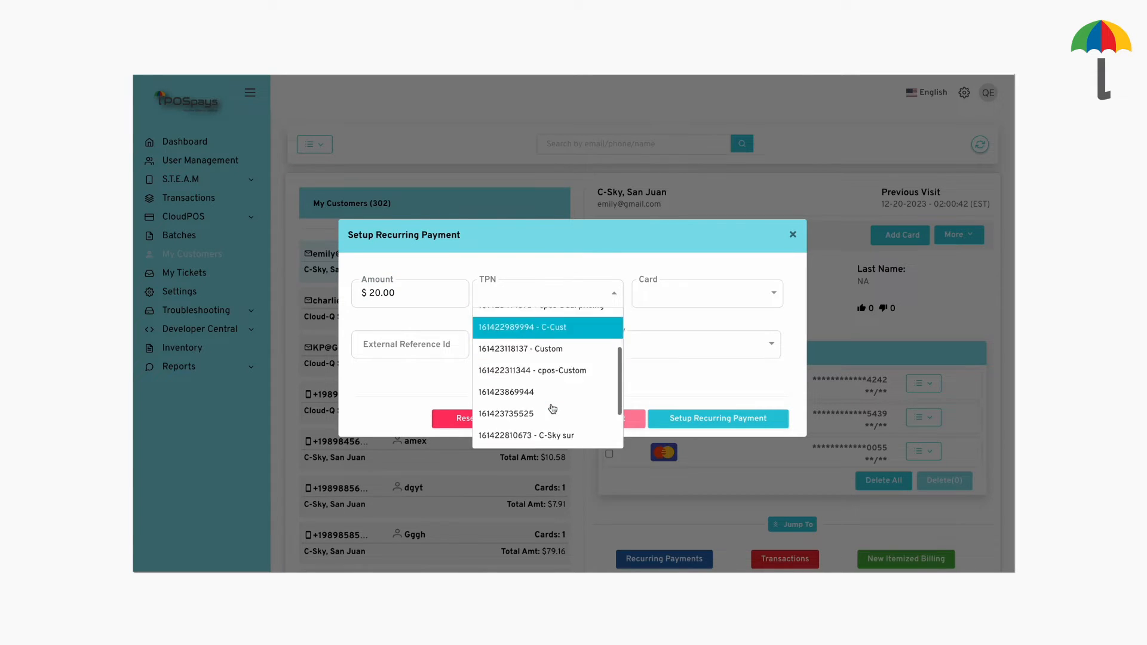
{"action": "left_click", "coordinate": [505, 414]}
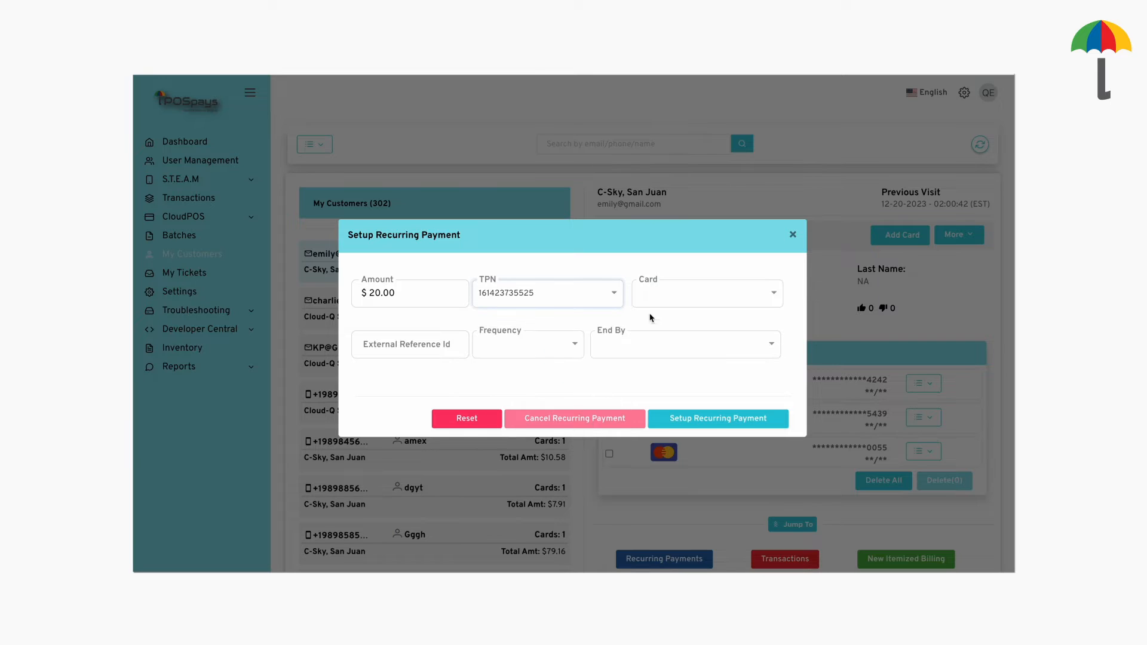
{"action": "left_click", "coordinate": [705, 293]}
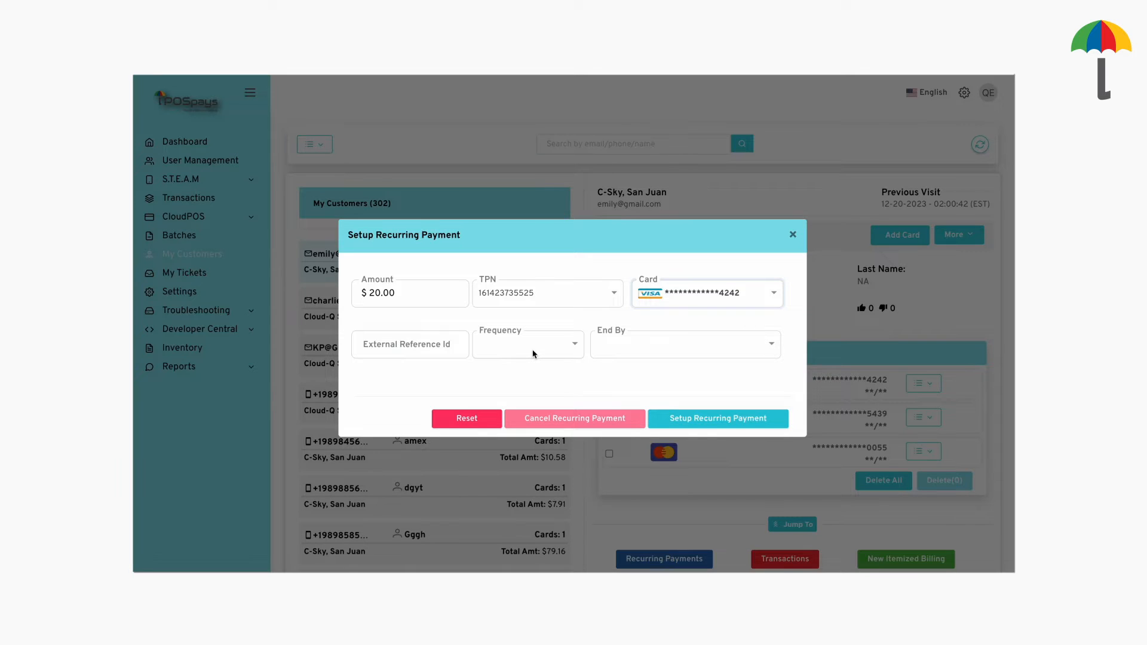
{"action": "left_click", "coordinate": [527, 344]}
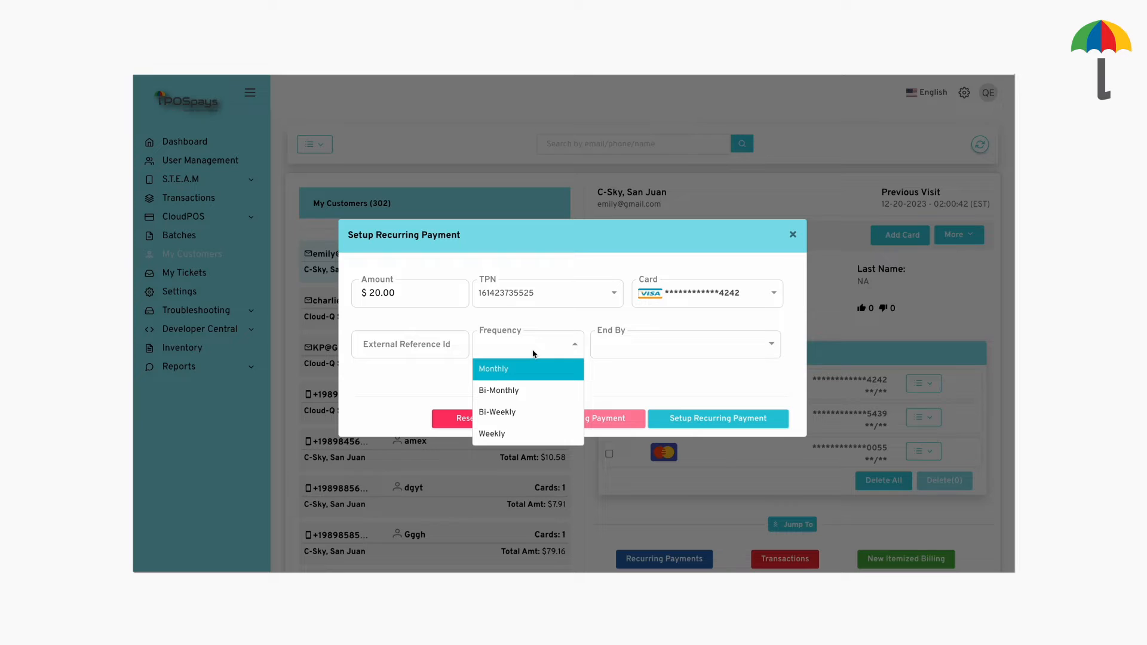
{"action": "left_click", "coordinate": [493, 368]}
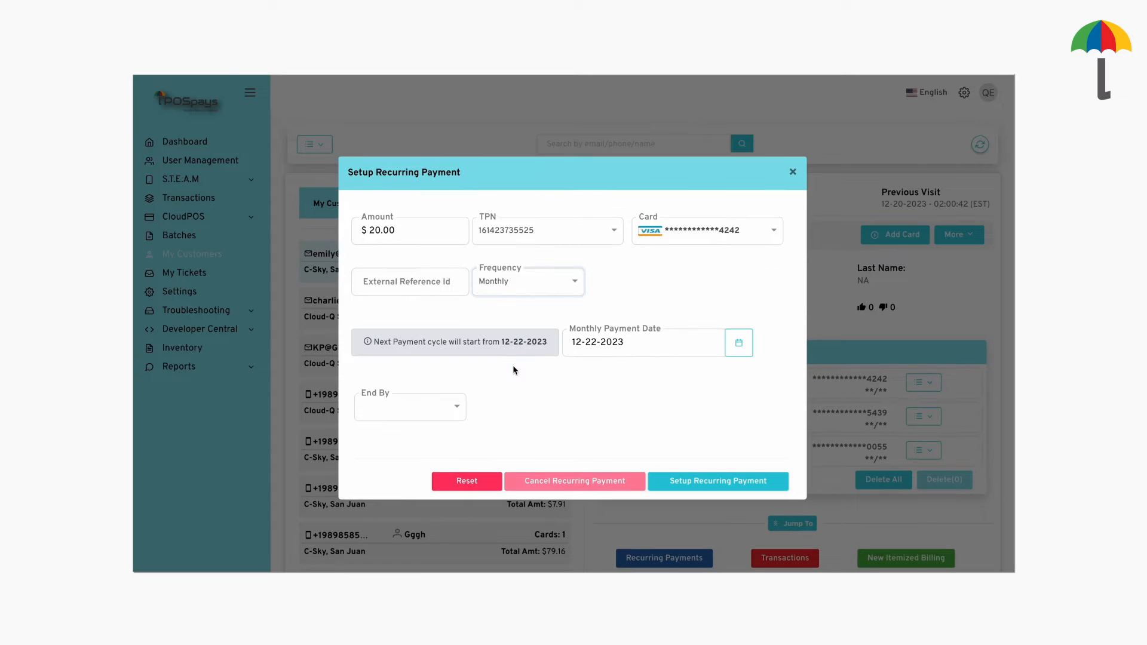
Reopen the Frequency choices to switch away from Monthly
{"action": "left_click", "coordinate": [738, 343]}
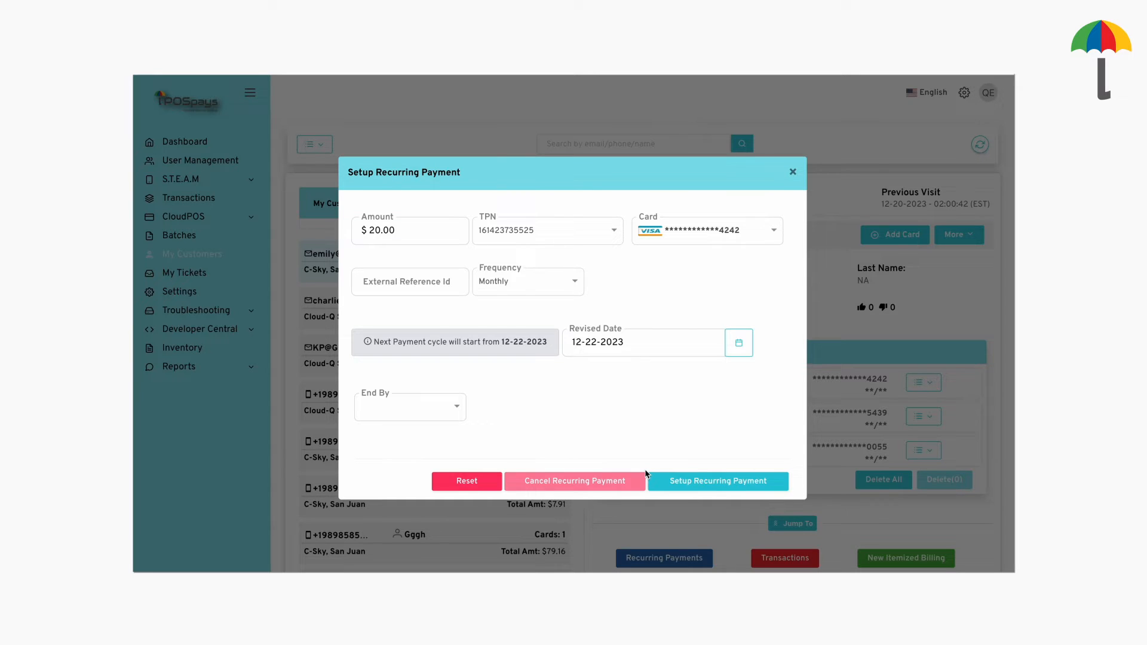
{"action": "left_click", "coordinate": [527, 282]}
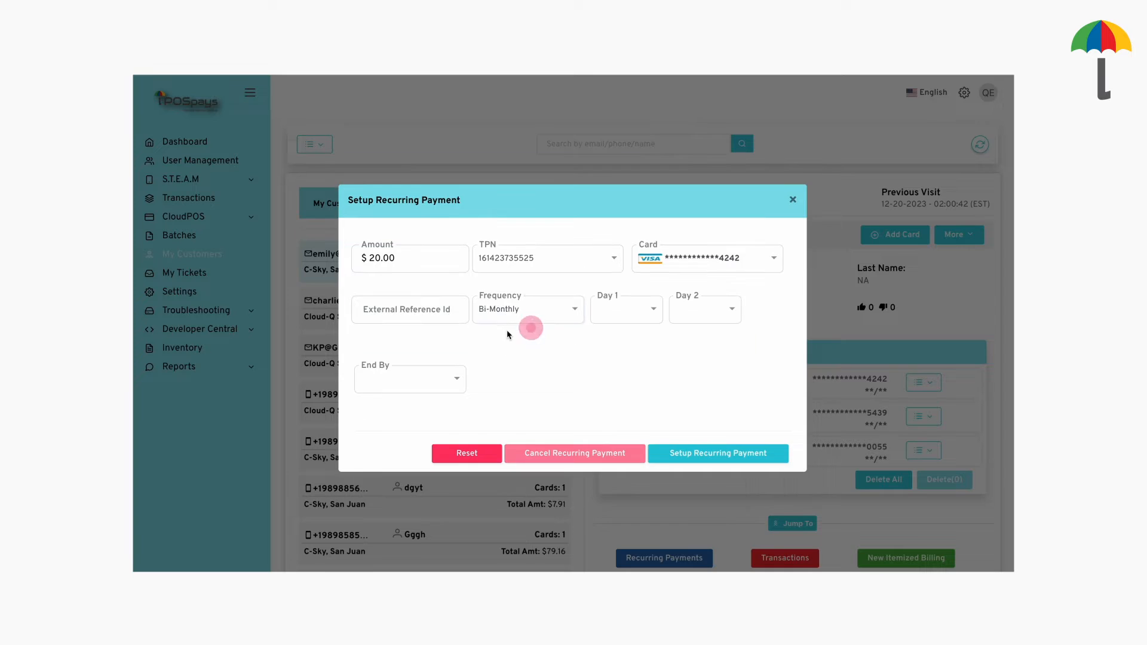
Set Bi-Monthly with Day 1 the 3rd and Day 2 the 31st (after trying the 10th)
{"action": "left_click", "coordinate": [528, 309]}
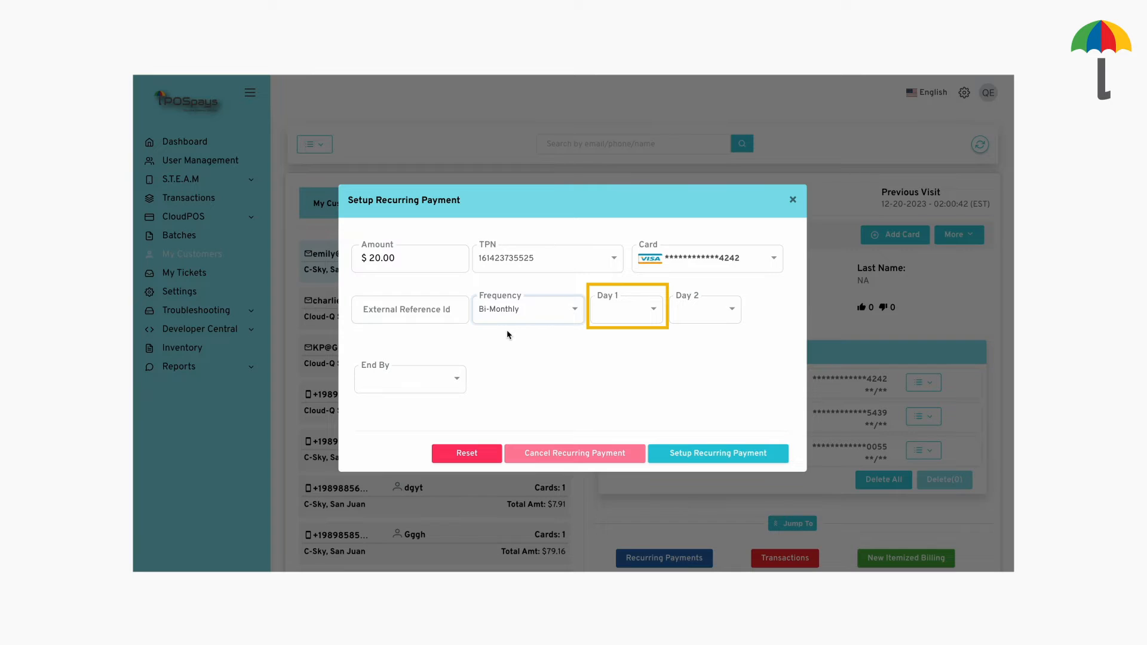
{"action": "left_click", "coordinate": [623, 308]}
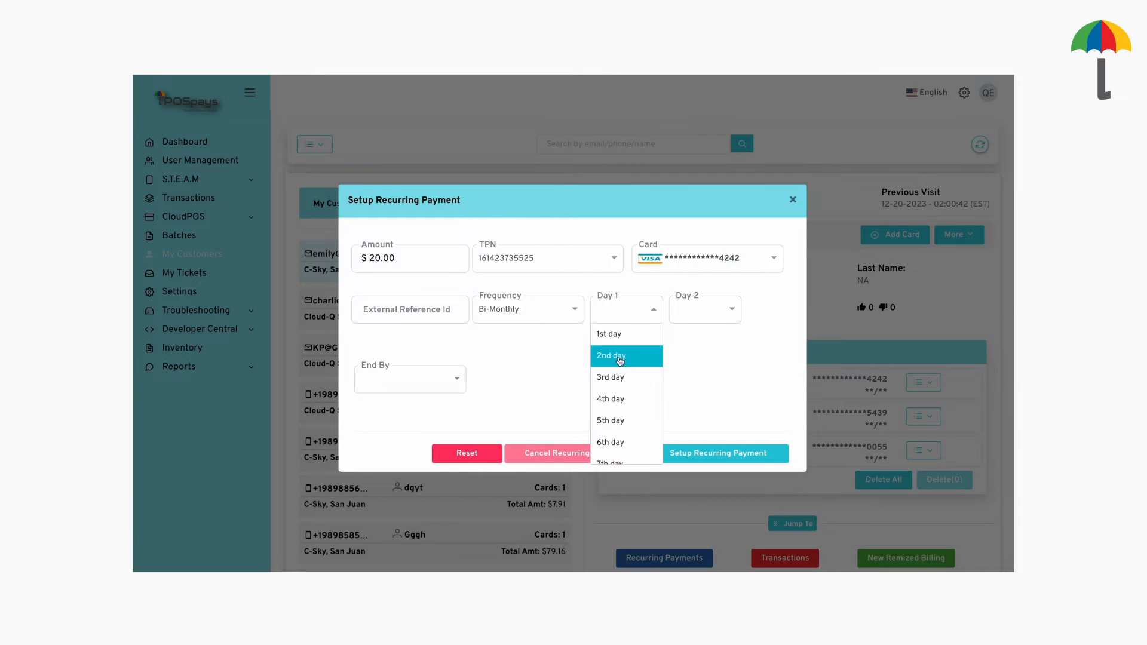
{"action": "left_click", "coordinate": [610, 378]}
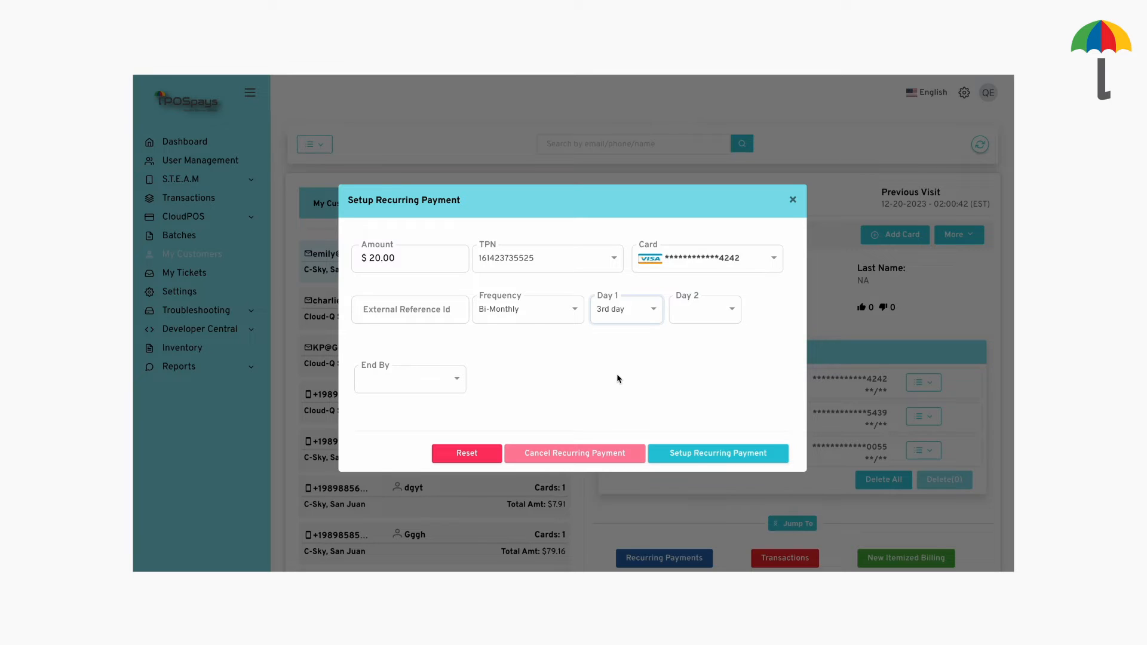
{"action": "left_click", "coordinate": [705, 309]}
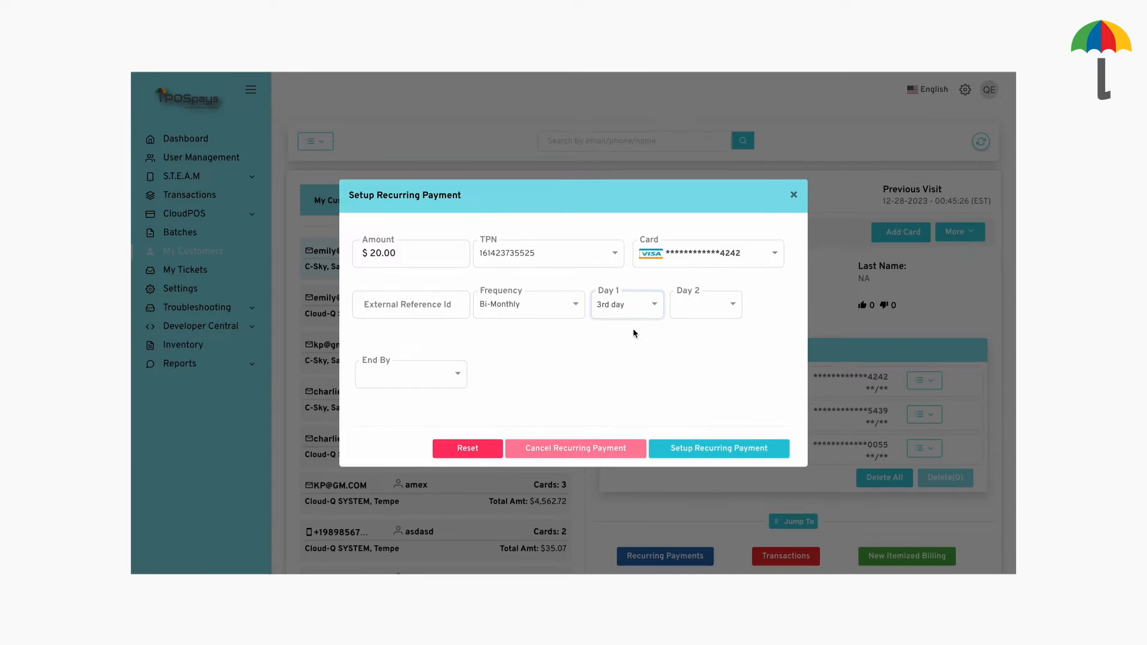
{"action": "left_click", "coordinate": [704, 304]}
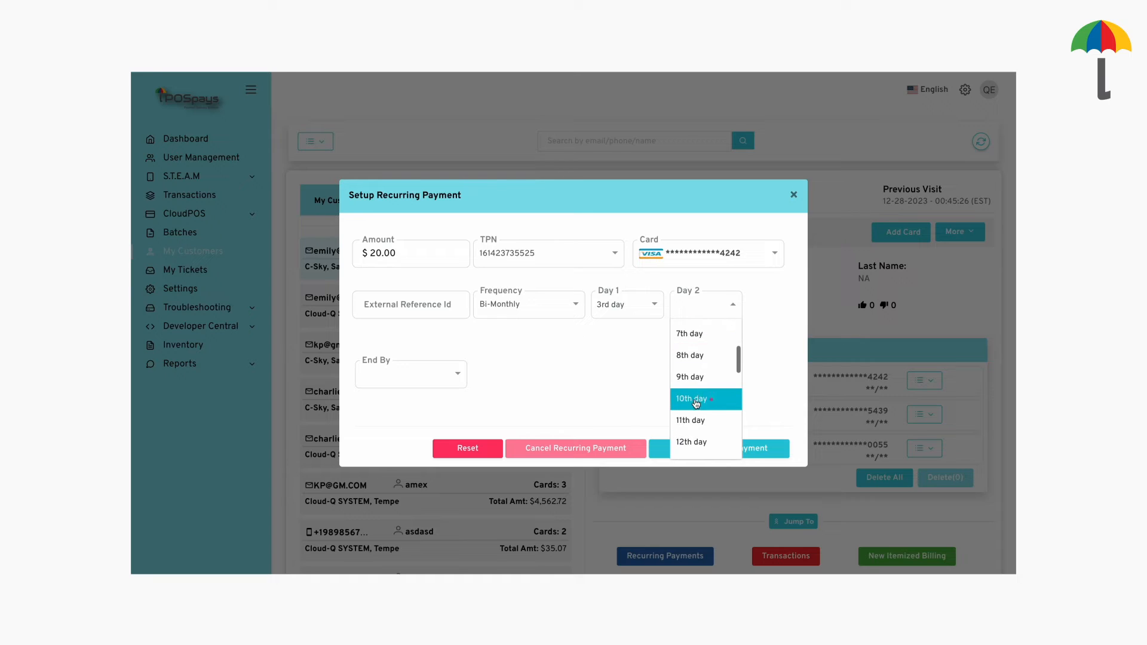
{"action": "left_click", "coordinate": [692, 399]}
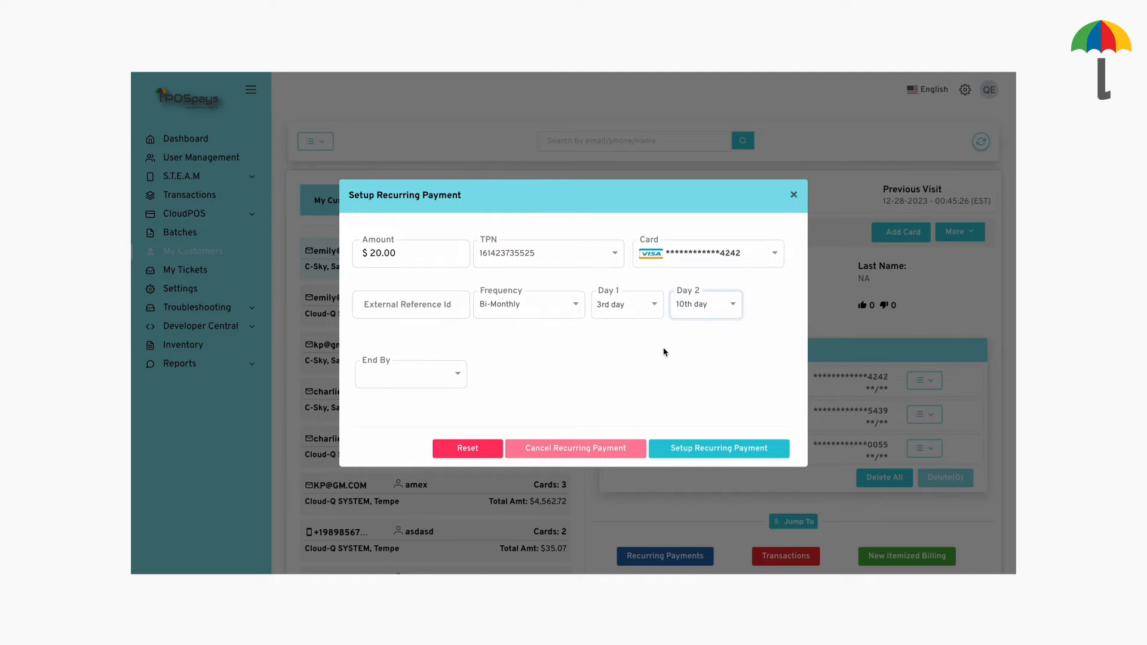
{"action": "left_click", "coordinate": [705, 305]}
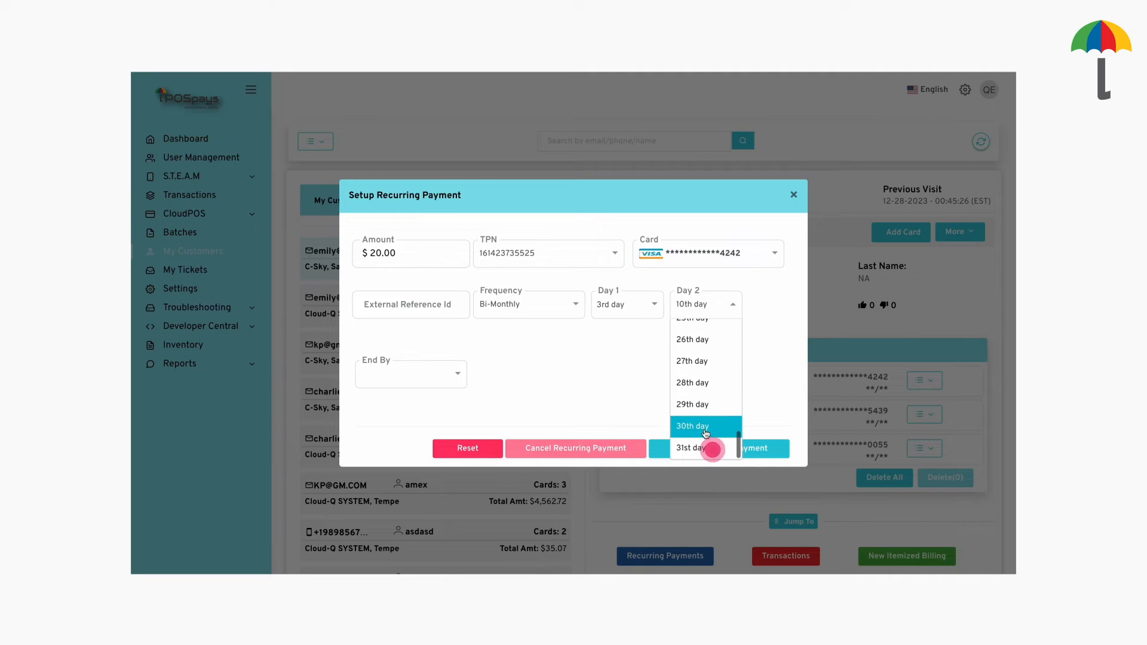
{"action": "left_click", "coordinate": [692, 447]}
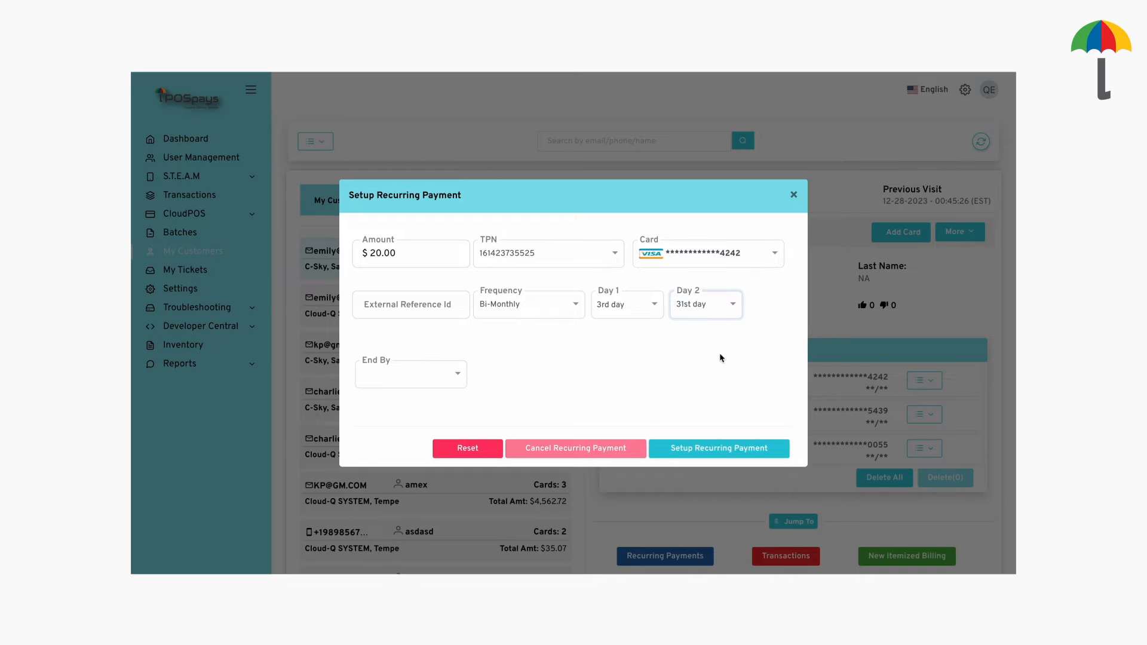
Set Bi-Weekly on Thursday and browse the Start Date calendar ahead to January 2024
{"action": "left_click", "coordinate": [528, 305]}
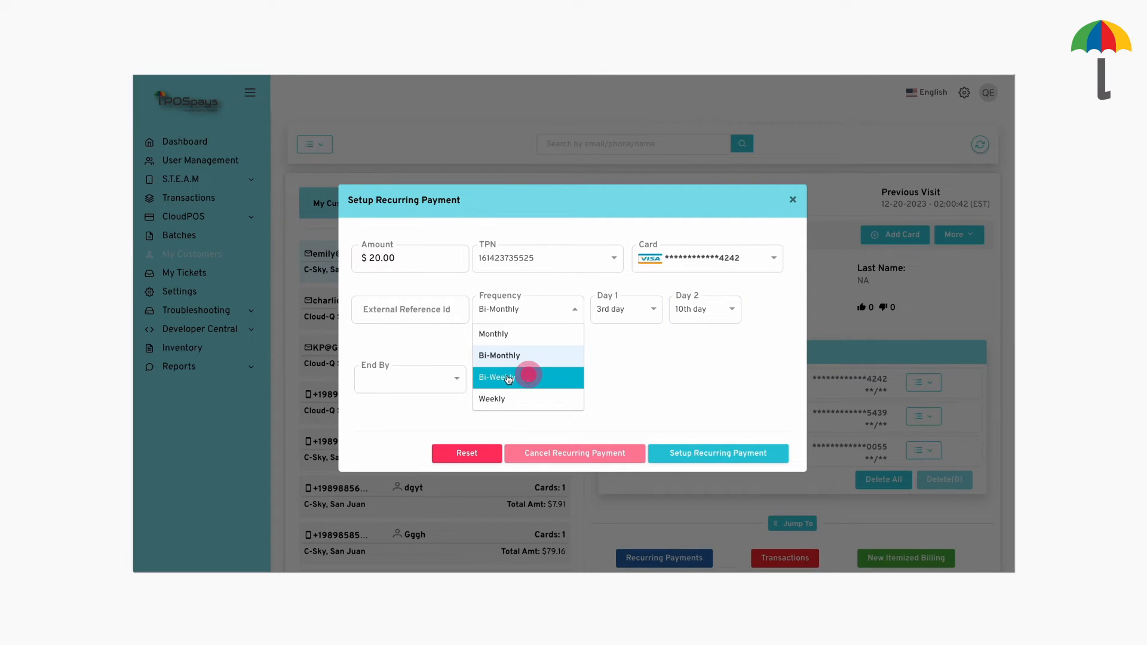
{"action": "left_click", "coordinate": [498, 377]}
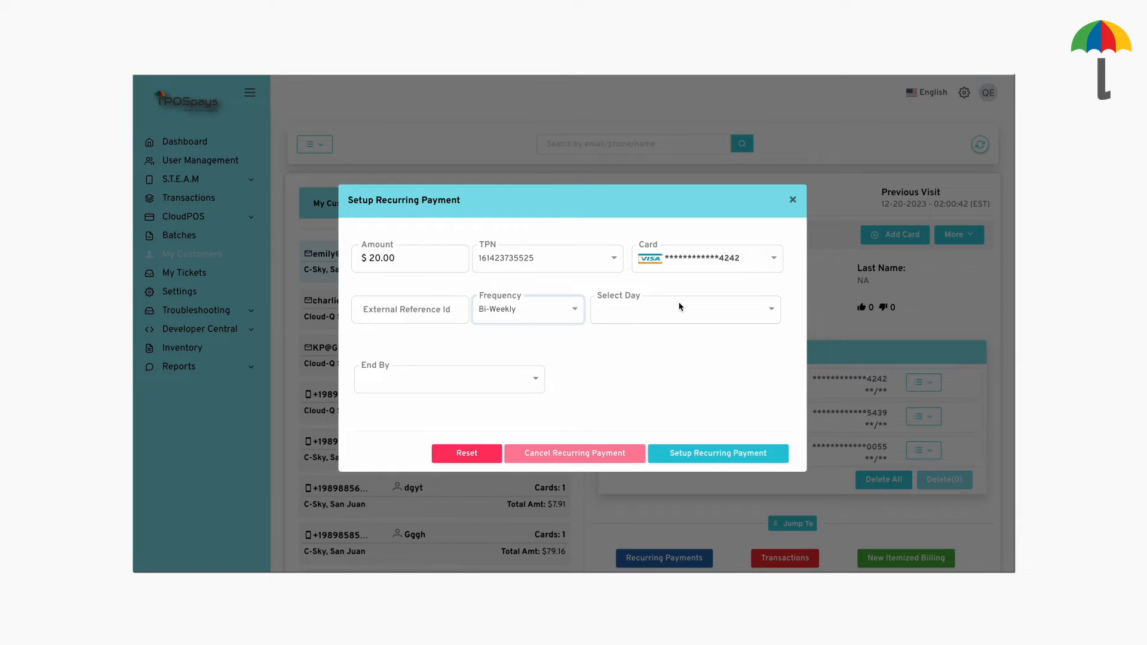
{"action": "left_click", "coordinate": [684, 309]}
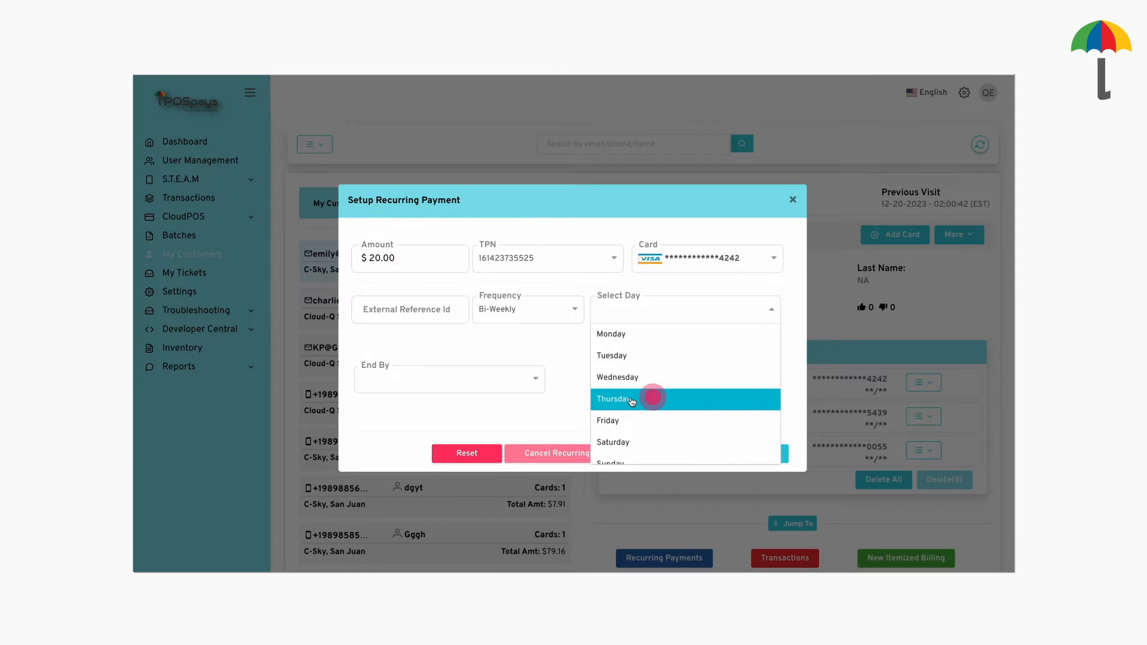
{"action": "left_click", "coordinate": [615, 398]}
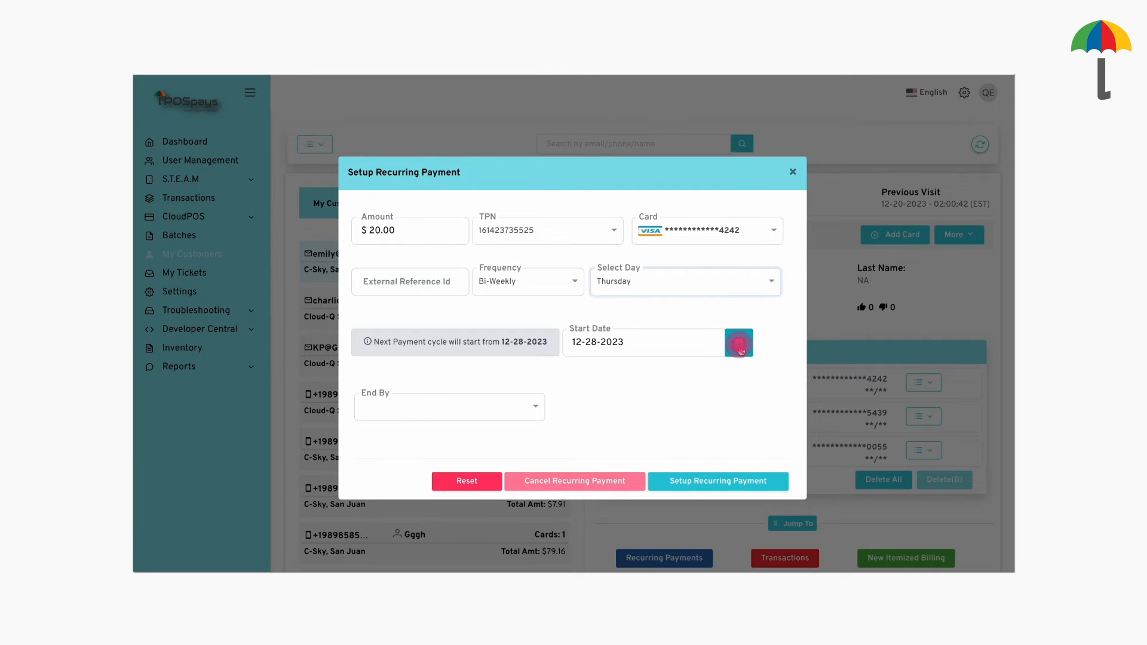
{"action": "left_click", "coordinate": [738, 343]}
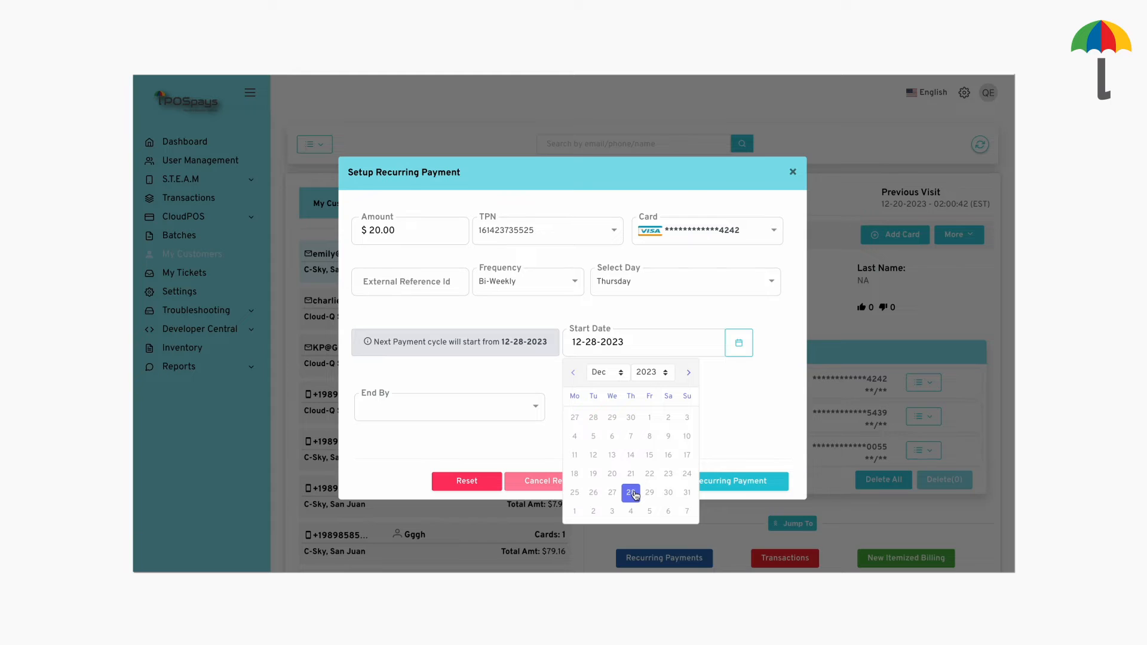
{"action": "left_click", "coordinate": [687, 371]}
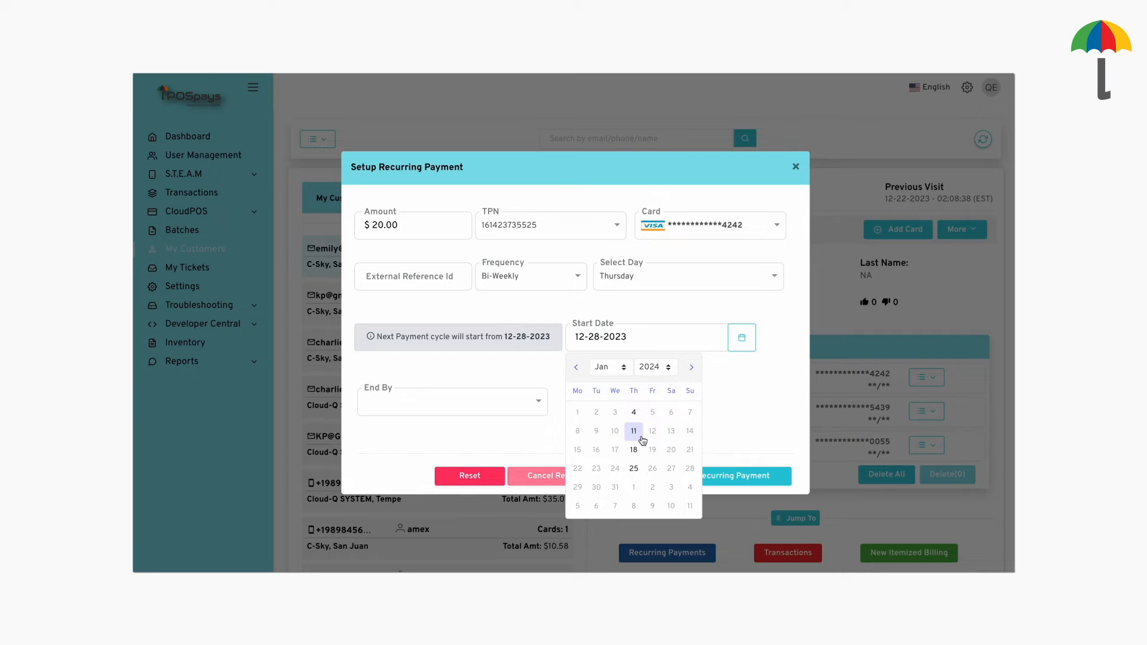
{"action": "left_click", "coordinate": [530, 277]}
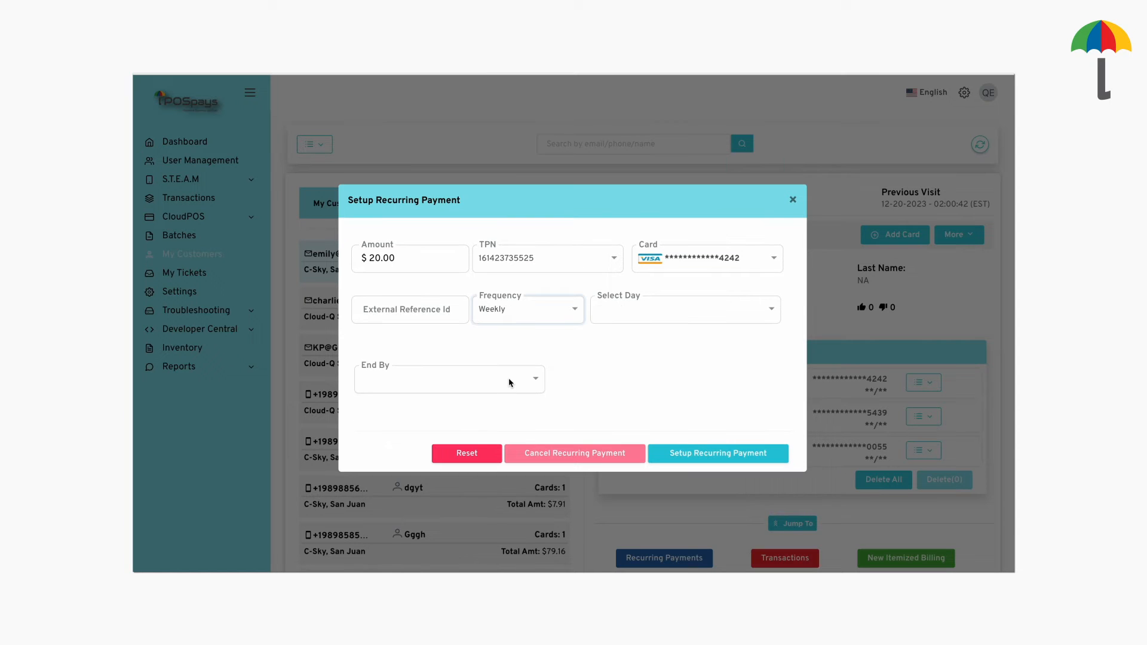
{"action": "mouse_move", "coordinate": [697, 310]}
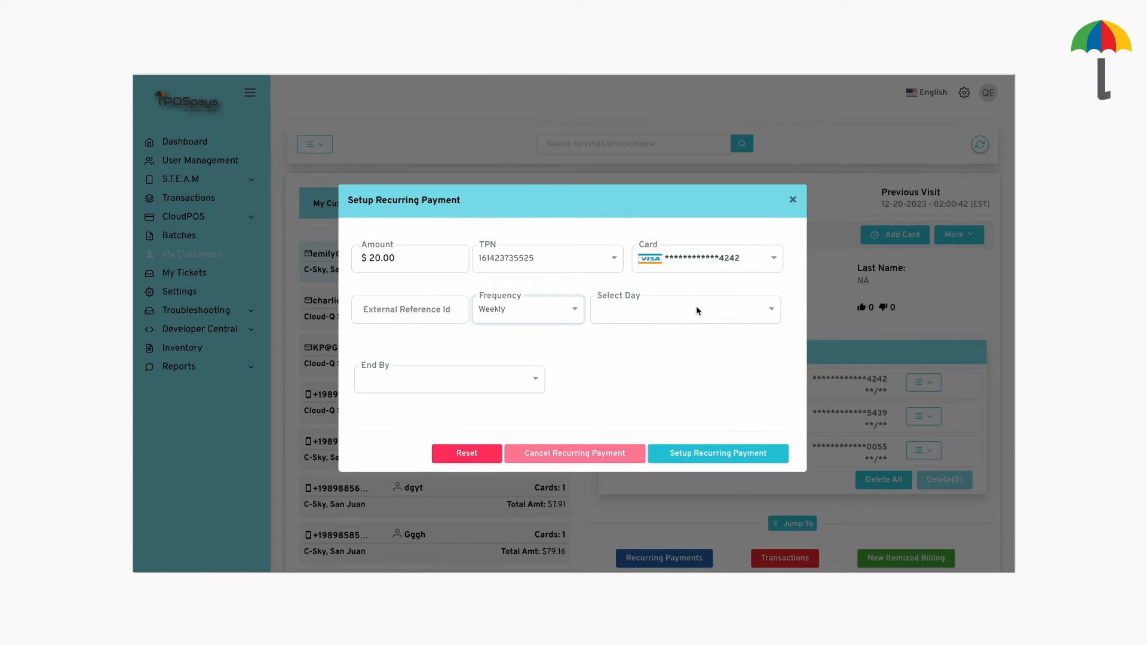
Set the weekly payment day to Thursday with Start Date 12-28-2023
{"action": "left_click", "coordinate": [684, 309]}
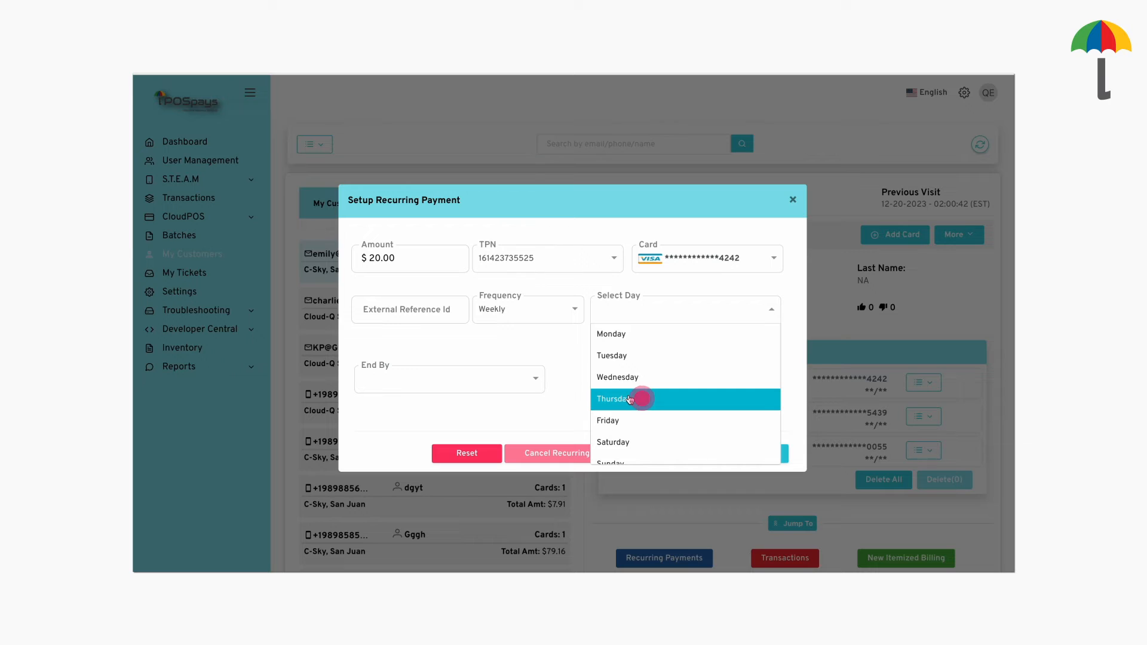
{"action": "left_click", "coordinate": [618, 400]}
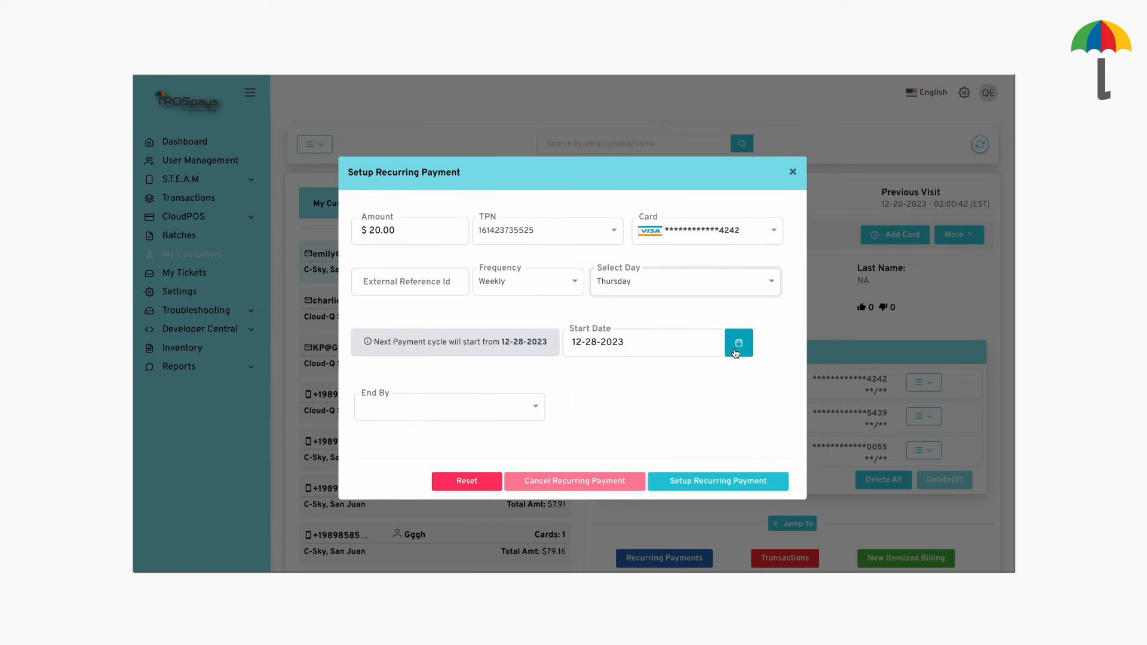
{"action": "left_click", "coordinate": [737, 342]}
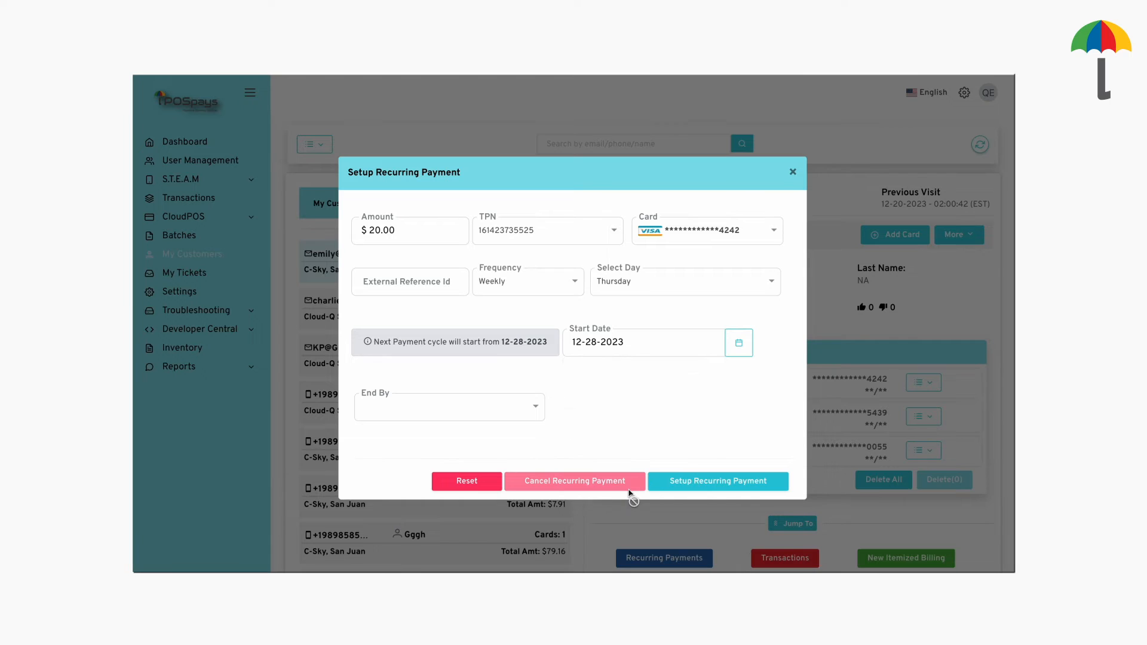
{"action": "left_click", "coordinate": [739, 343]}
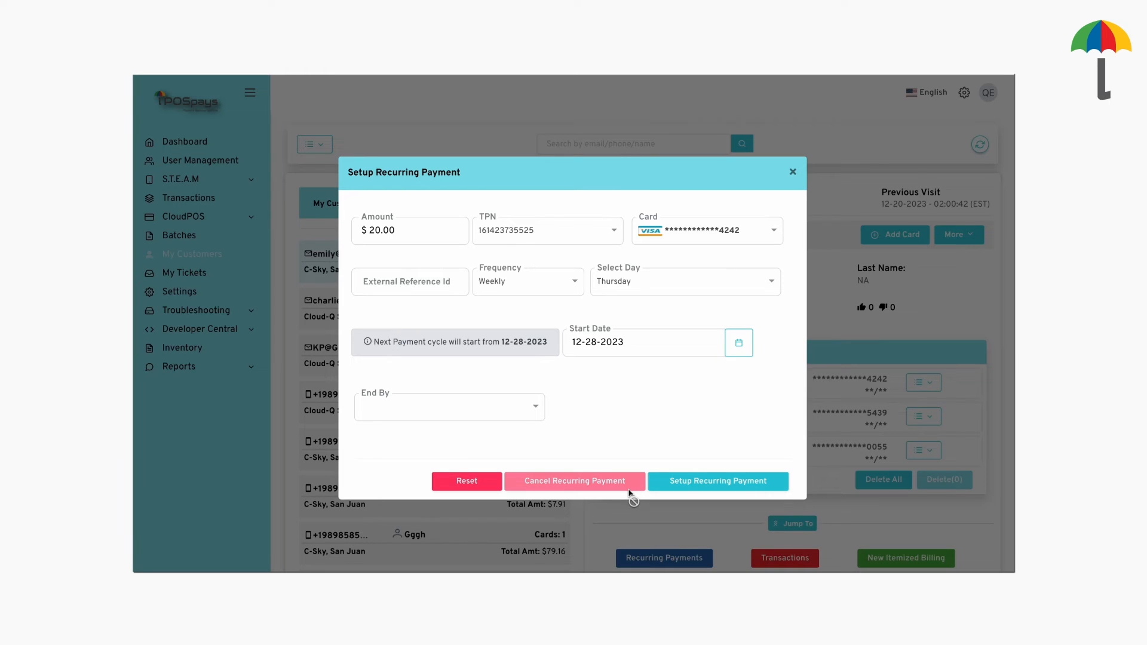
{"action": "mouse_move", "coordinate": [478, 405]}
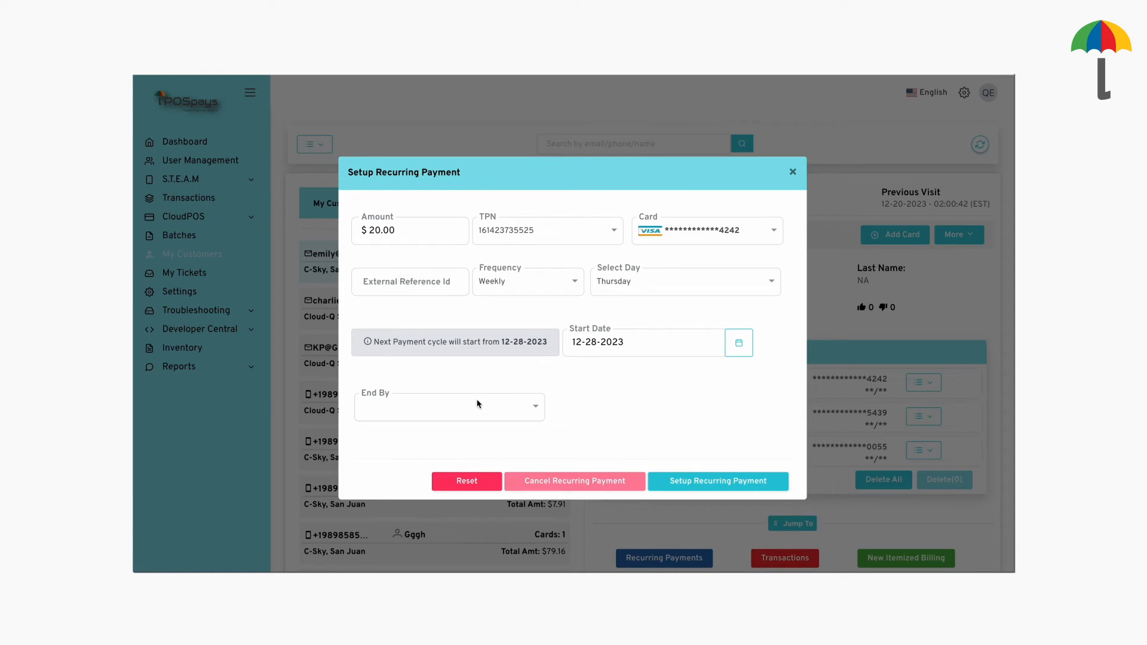
Try Never and end date 01-31-2024, then end after 12 successful payments and save the recurring payment
{"action": "left_click", "coordinate": [449, 407]}
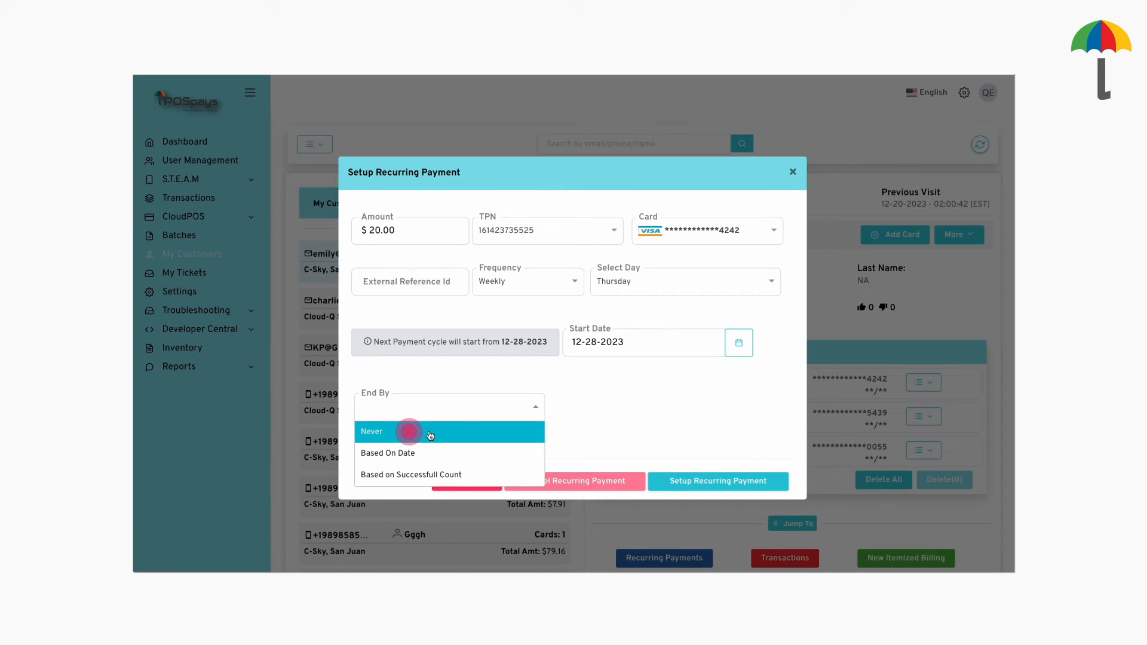
{"action": "left_click", "coordinate": [408, 431]}
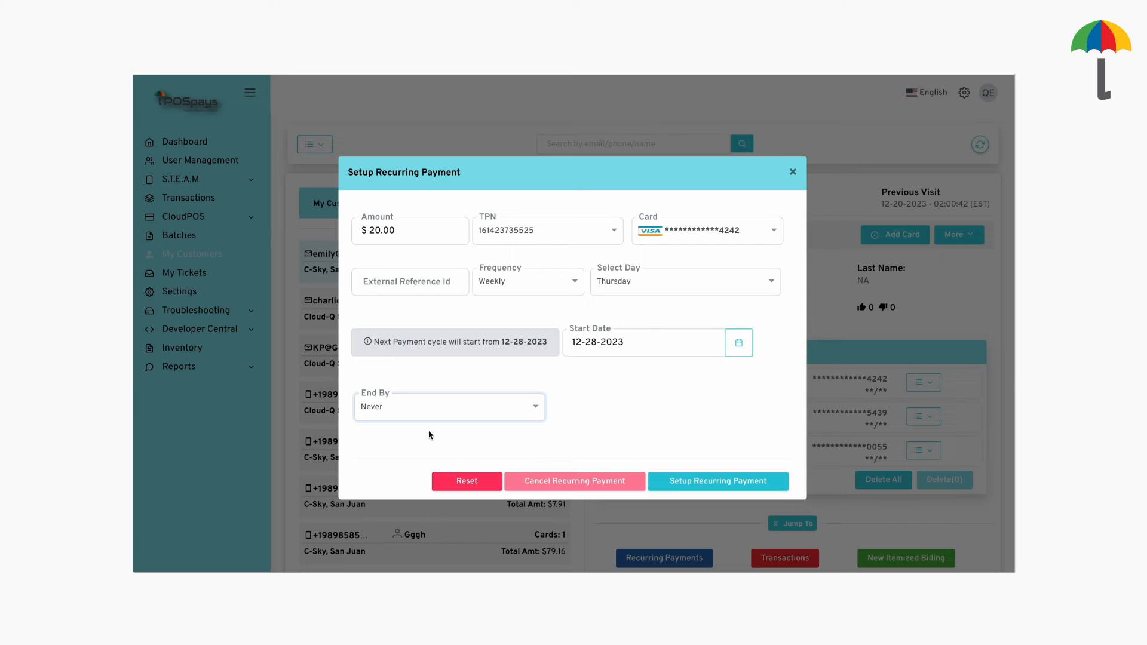
{"action": "left_click", "coordinate": [449, 407]}
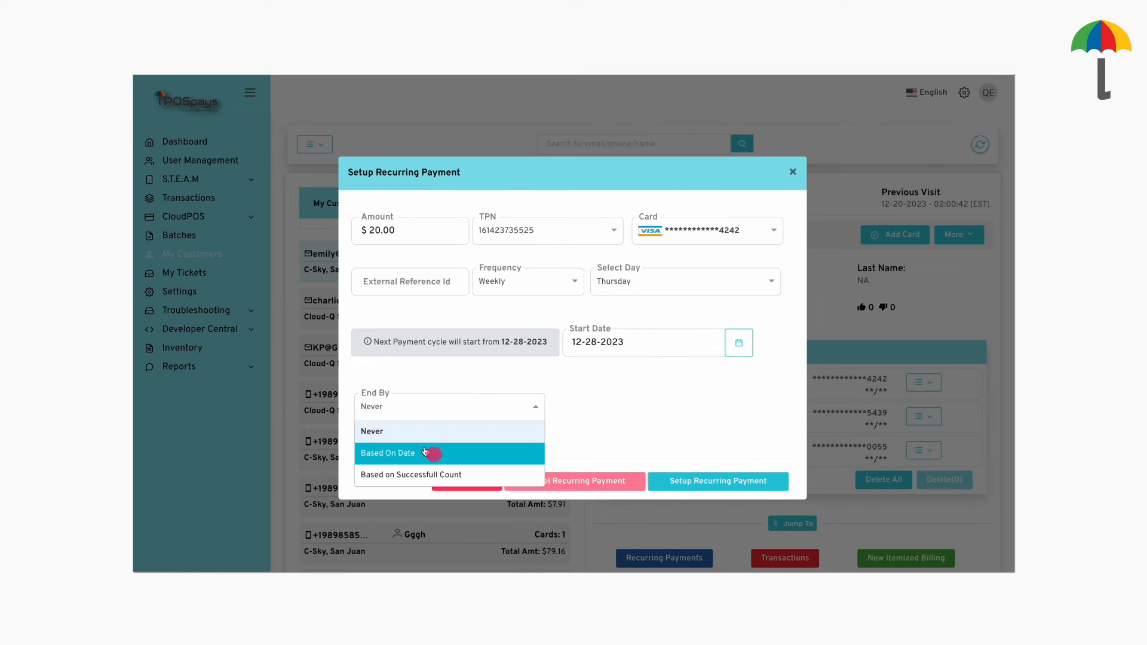
{"action": "left_click", "coordinate": [388, 453]}
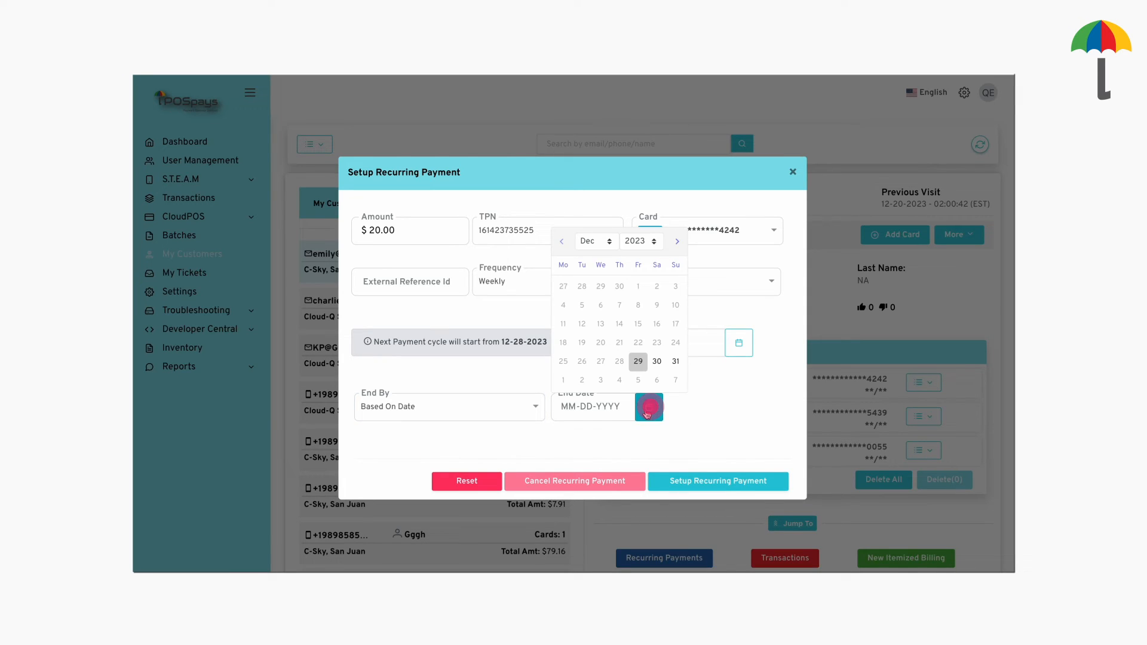
{"action": "left_click", "coordinate": [677, 241]}
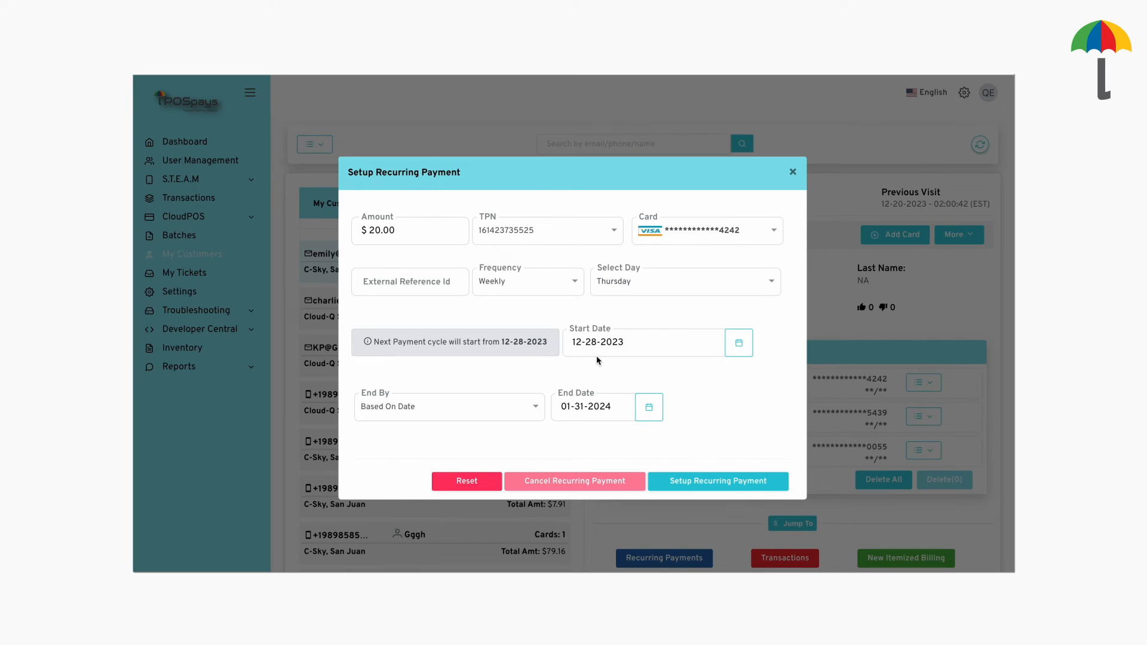
{"action": "left_click", "coordinate": [449, 407]}
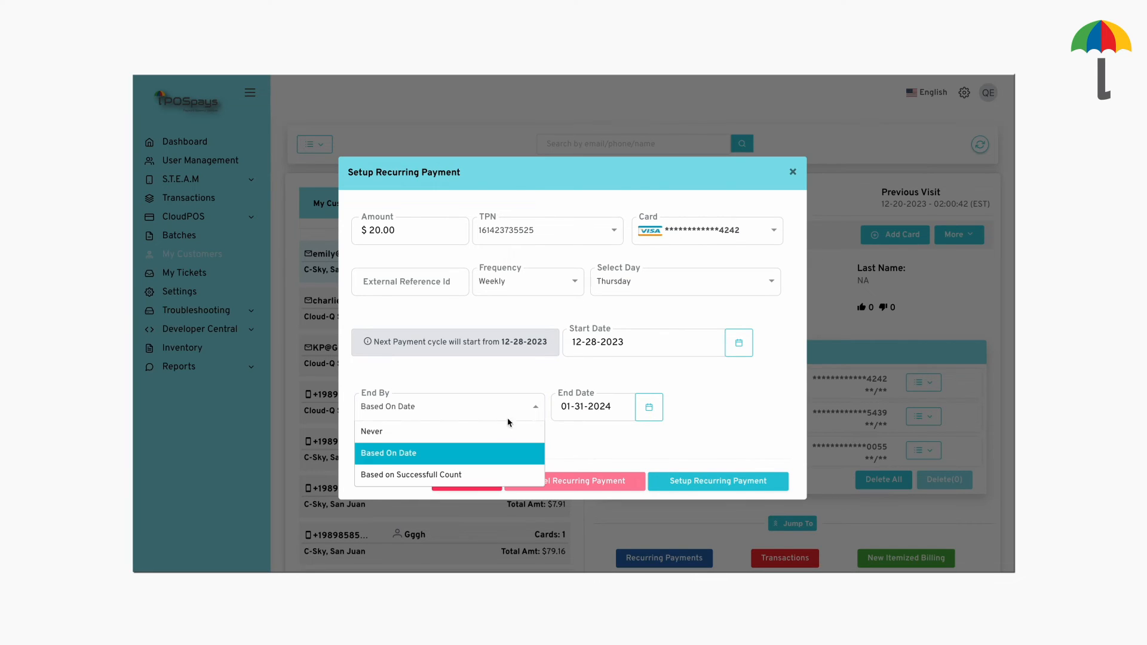
{"action": "left_click", "coordinate": [411, 474]}
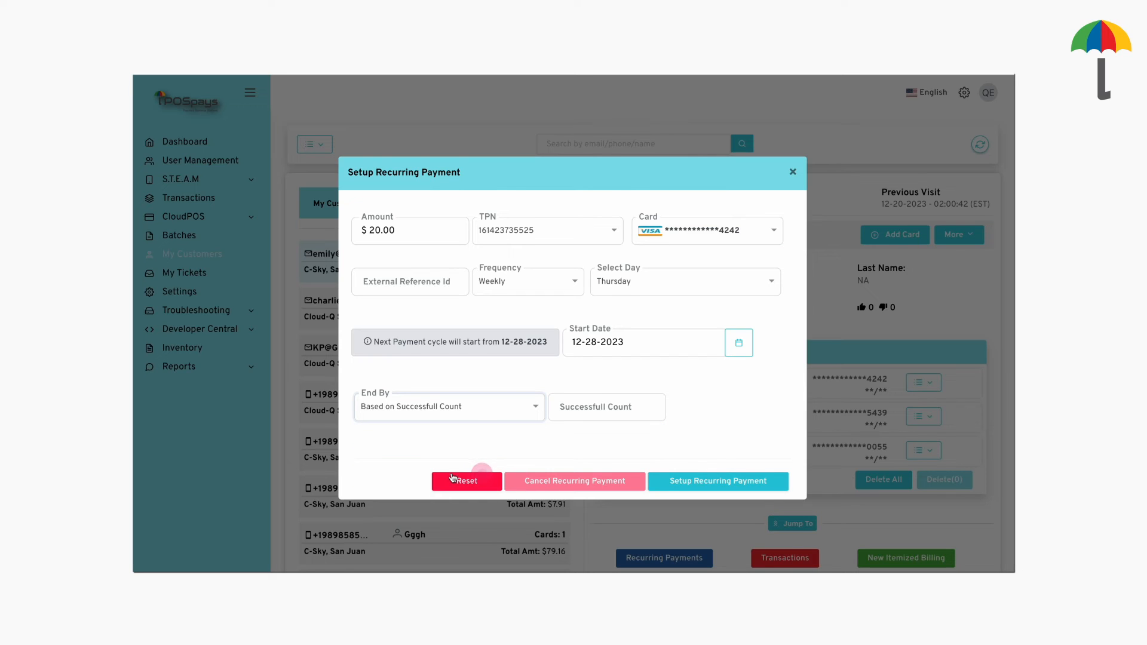
{"action": "left_click", "coordinate": [607, 407]}
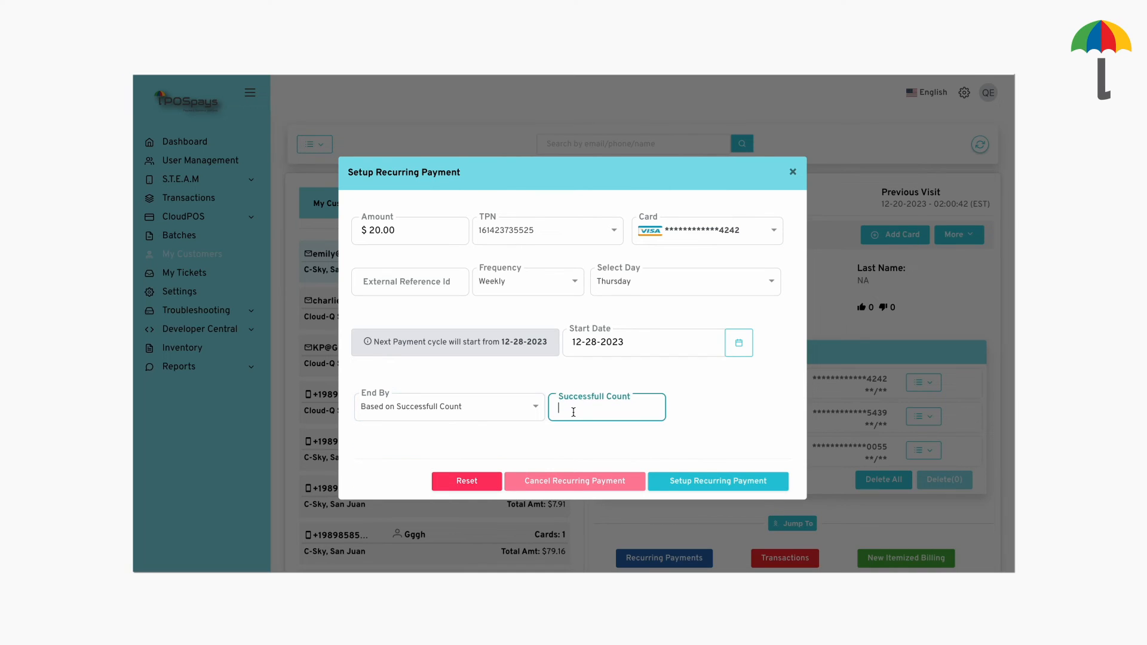
{"action": "type", "text": "12"}
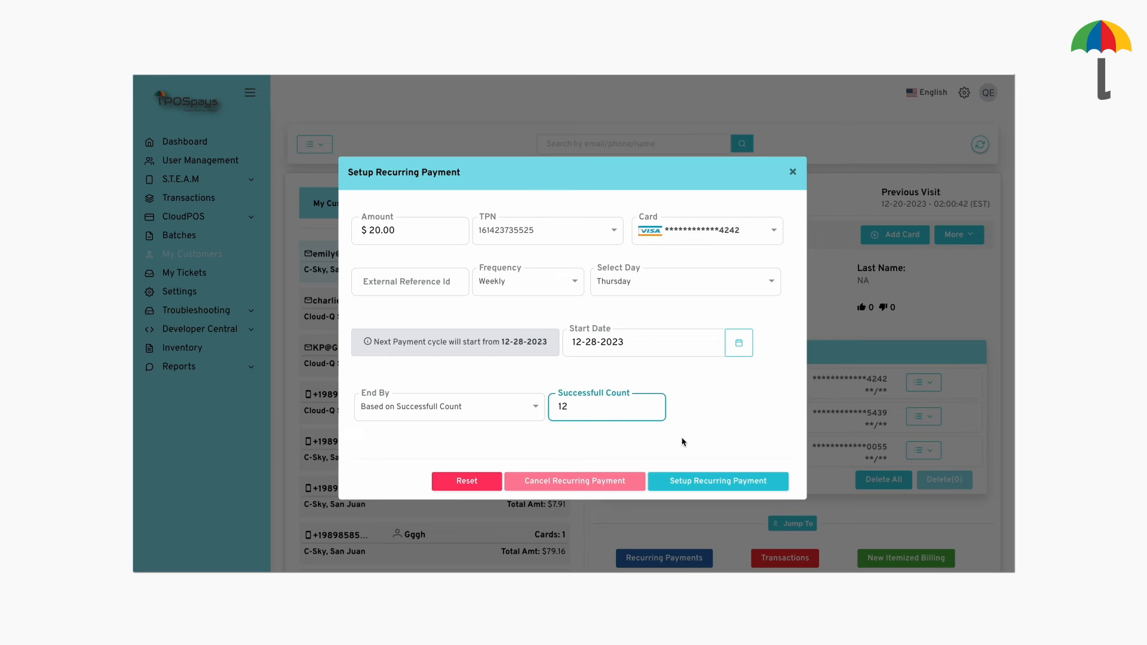
{"action": "left_click", "coordinate": [717, 480]}
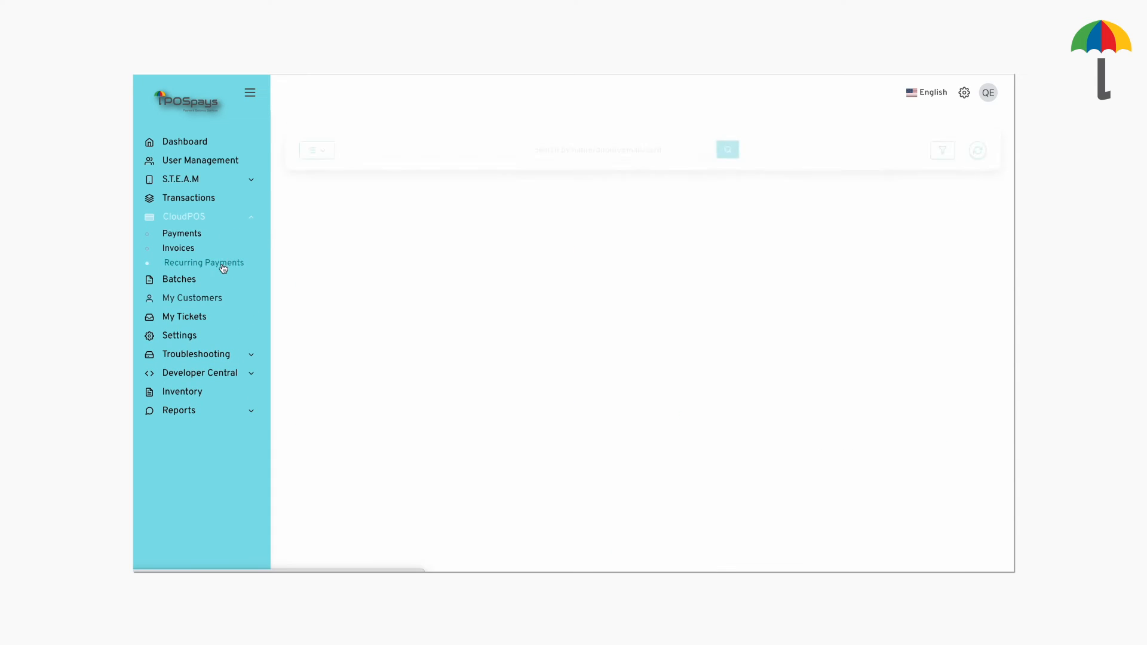
View the recurring payments list and the details of the $7.00 and new $20 weekly payments
{"action": "left_click", "coordinate": [204, 263]}
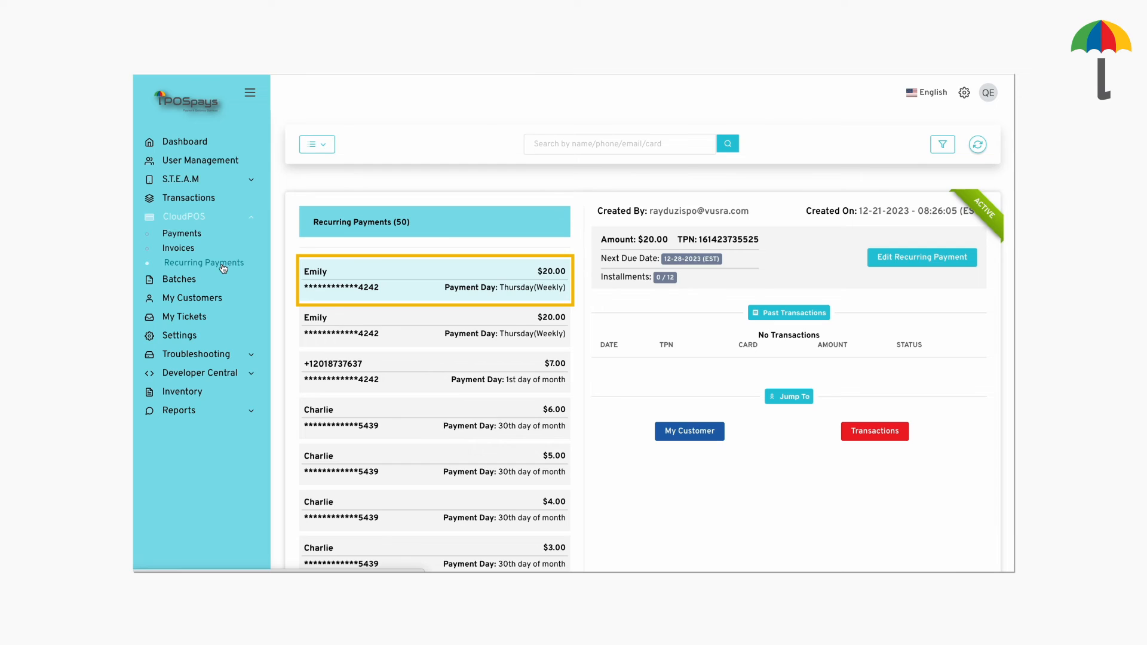
{"action": "mouse_move", "coordinate": [431, 373]}
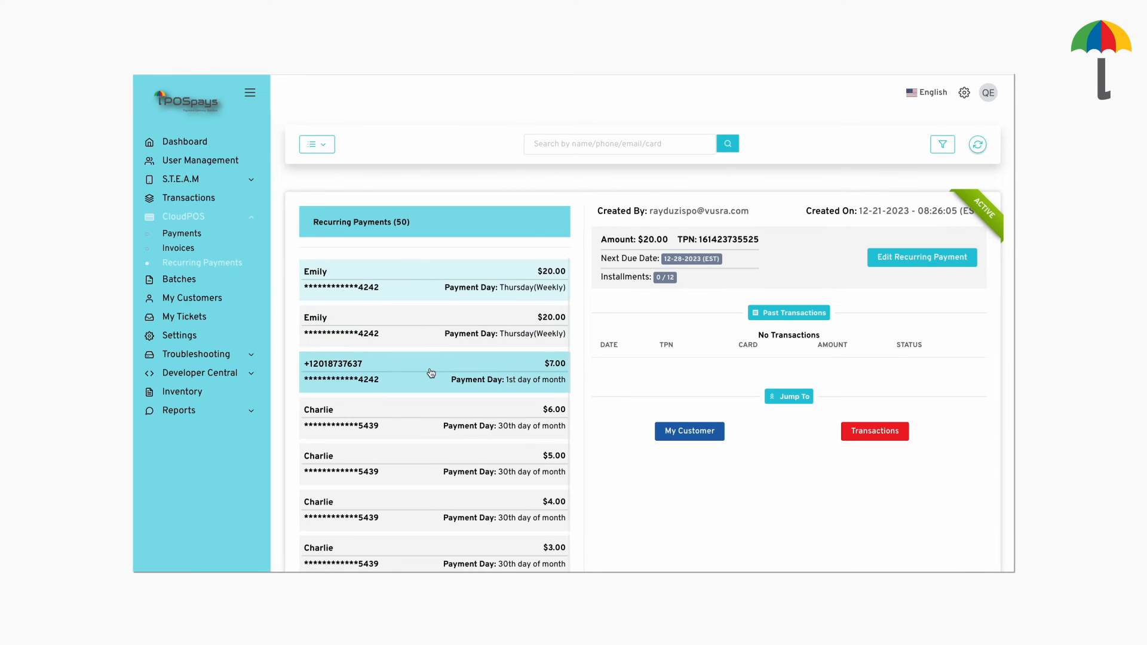
{"action": "left_click", "coordinate": [431, 371]}
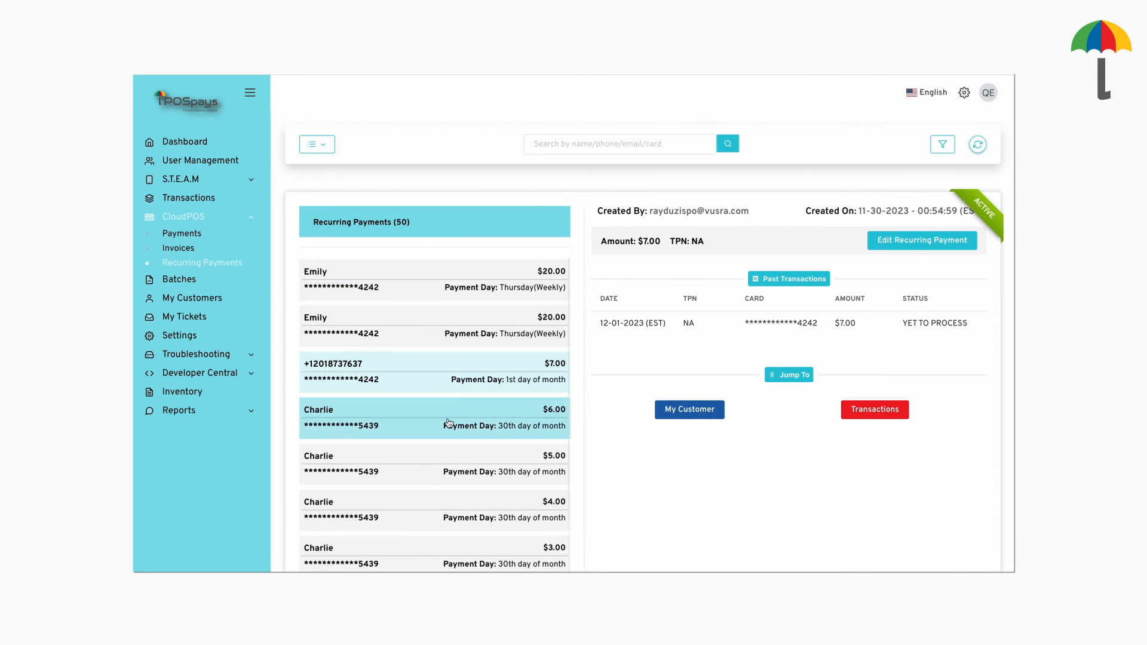
{"action": "left_click", "coordinate": [434, 418]}
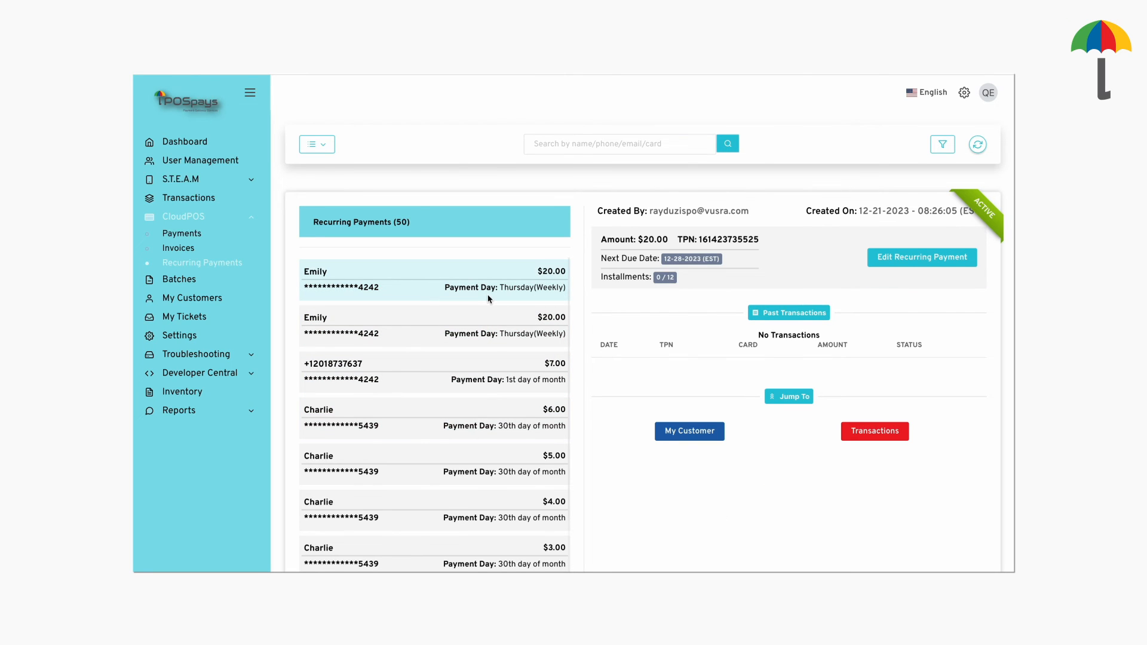
{"action": "left_click", "coordinate": [922, 257]}
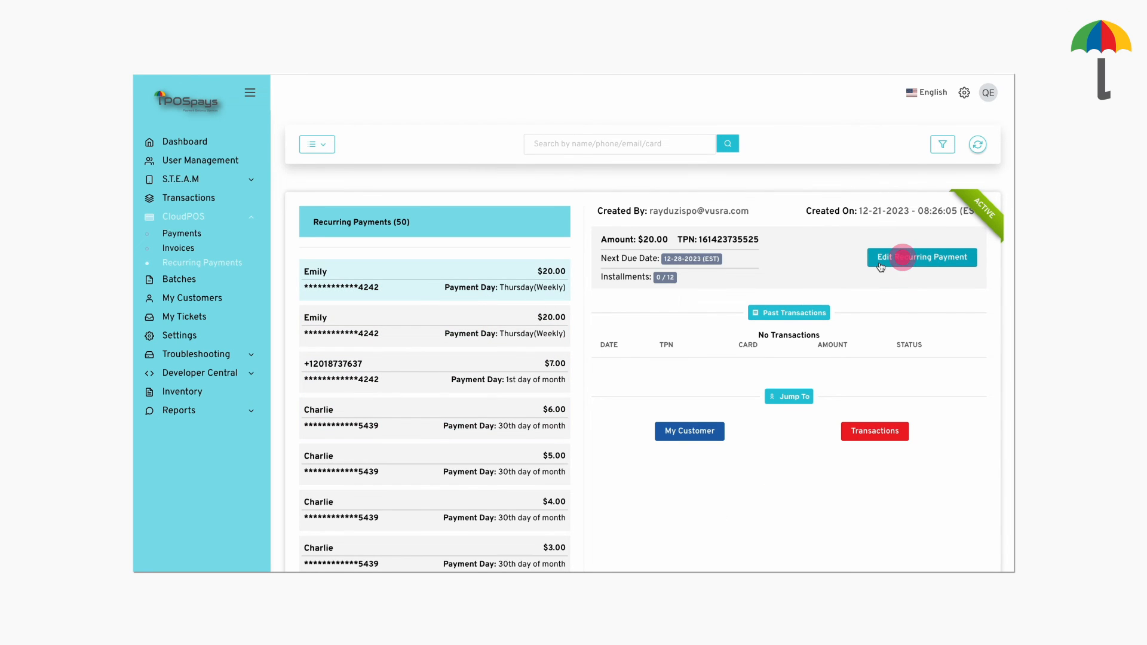
Edit the $20 payment to Monthly frequency with the next payment date 01-01-2024
{"action": "left_click", "coordinate": [921, 257]}
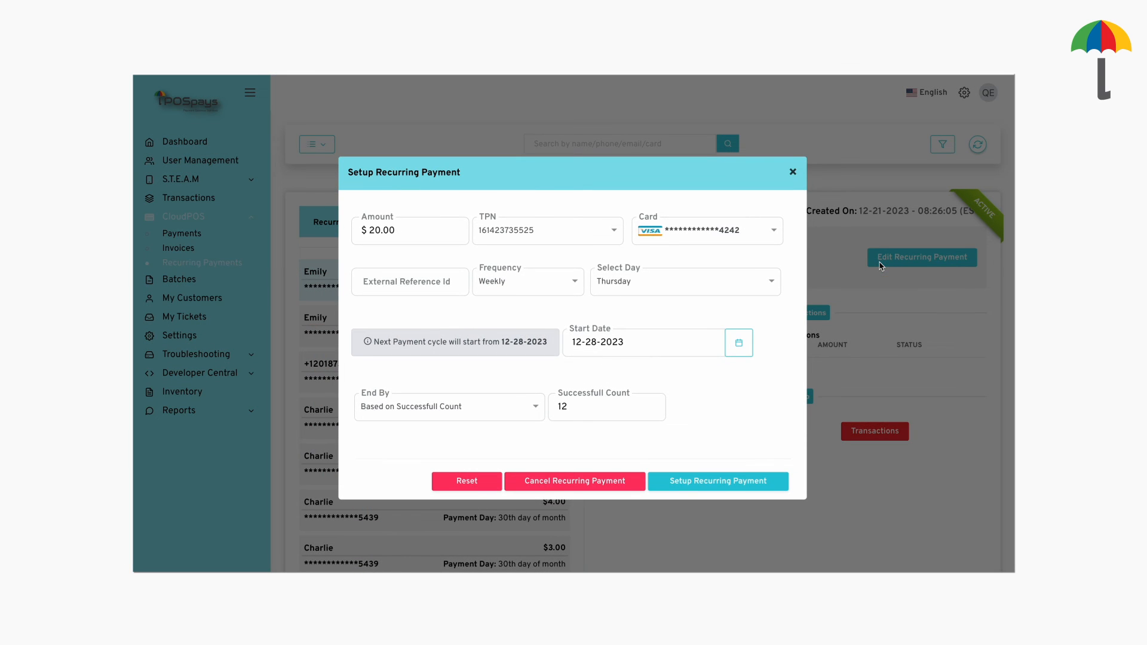
{"action": "left_click", "coordinate": [527, 282]}
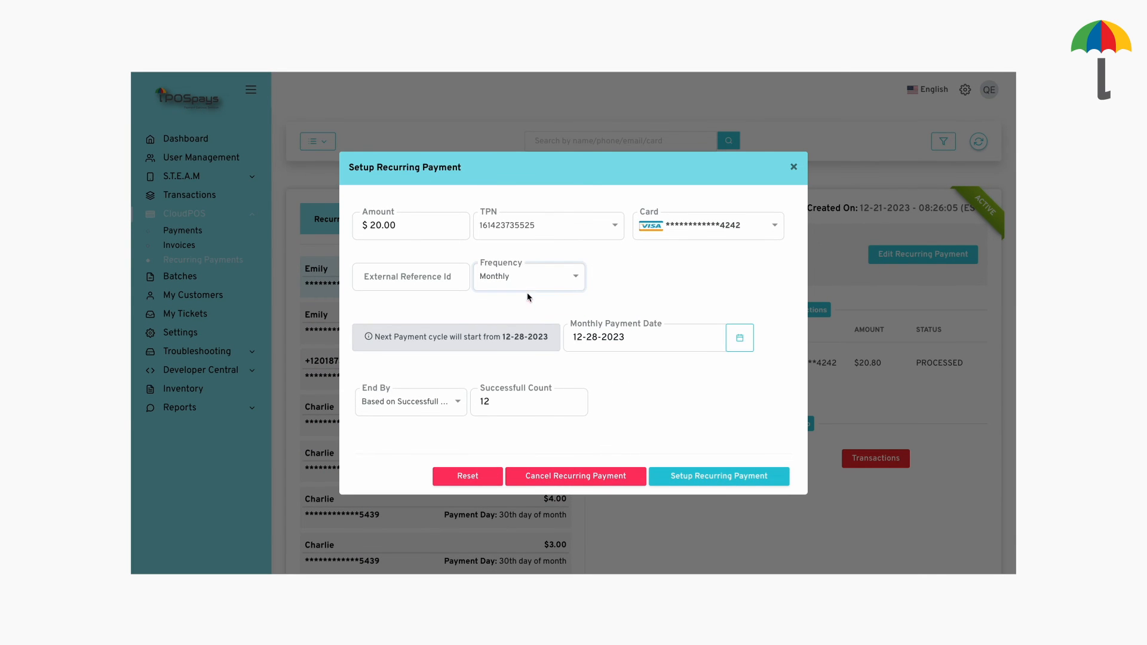
{"action": "left_click", "coordinate": [739, 337]}
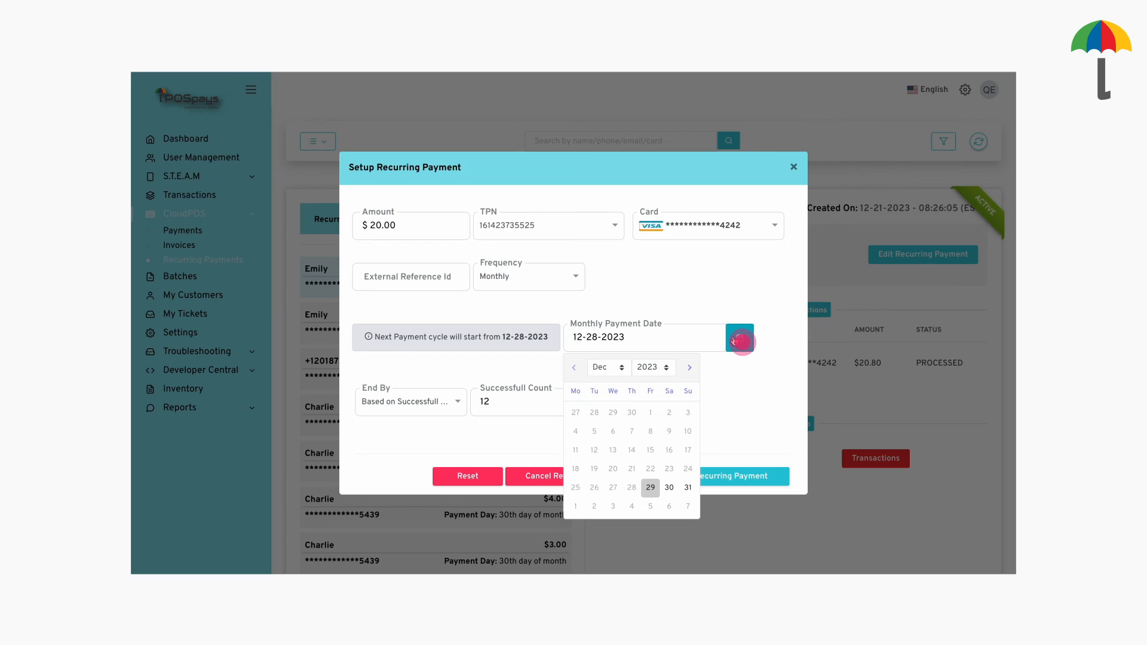
{"action": "left_click", "coordinate": [688, 367]}
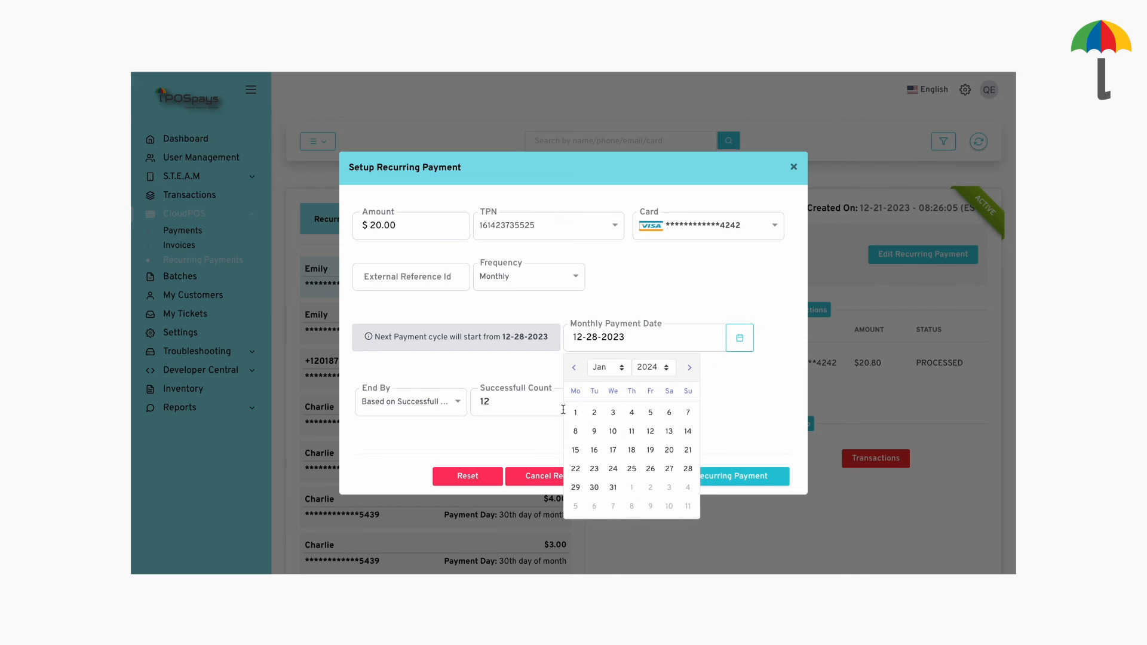
{"action": "left_click", "coordinate": [575, 412]}
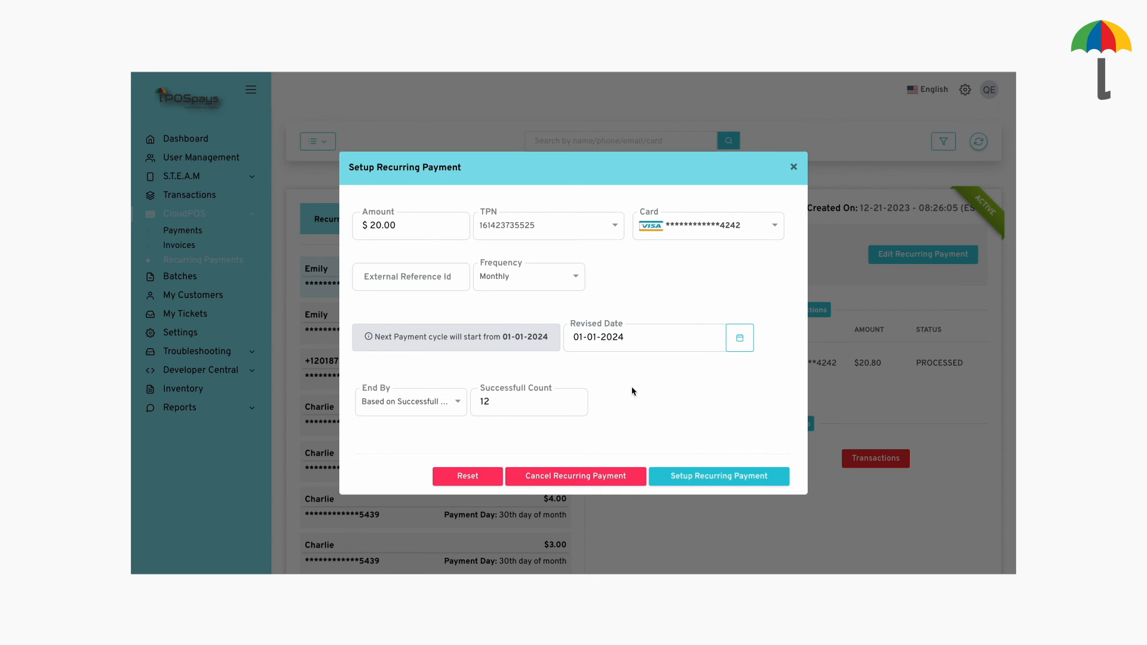
{"action": "left_click", "coordinate": [793, 167]}
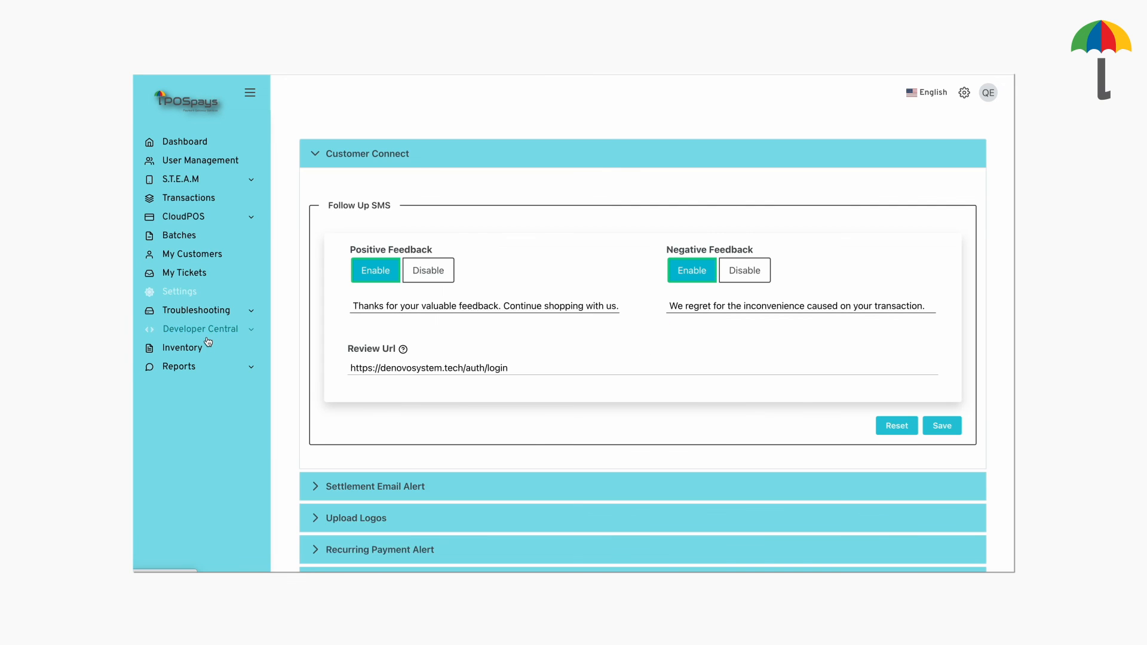
Expand the Recurring Payment Alert section in Settings showing Email Notification enabled
{"action": "scroll", "scroll_direction": "down", "scroll_amount": 3}
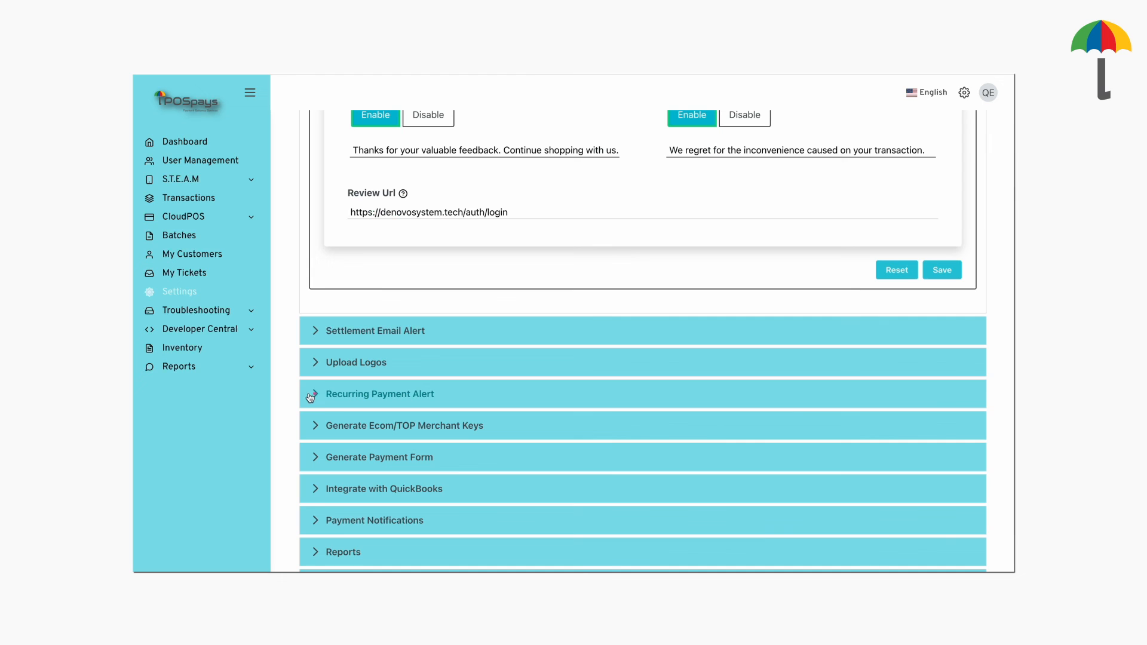
{"action": "left_click", "coordinate": [381, 393]}
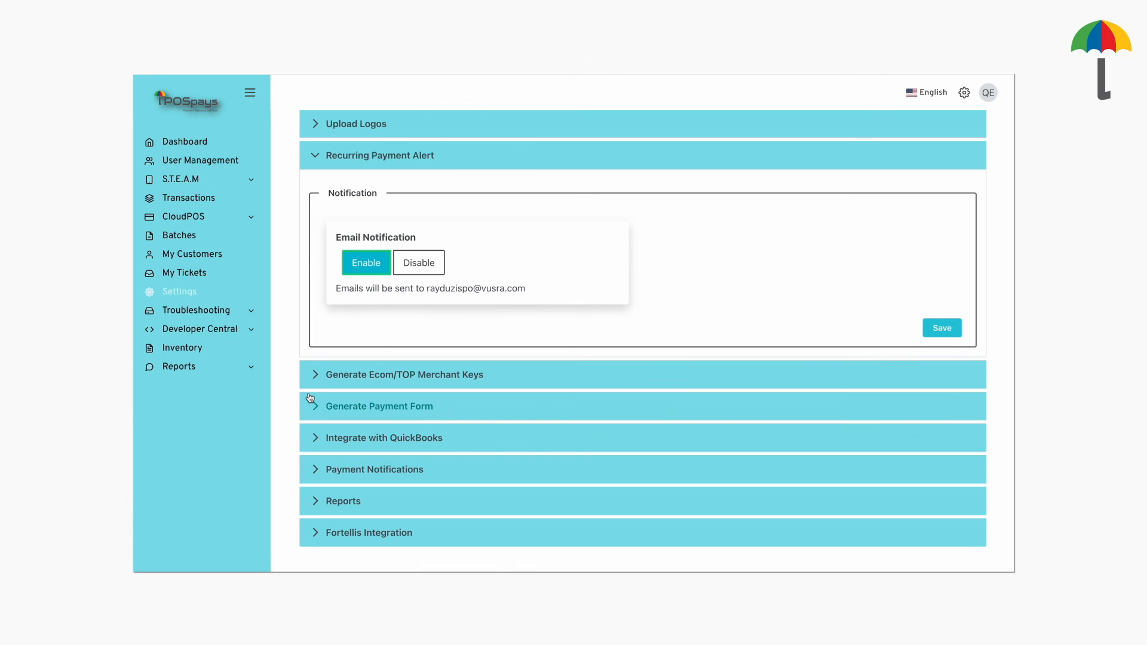